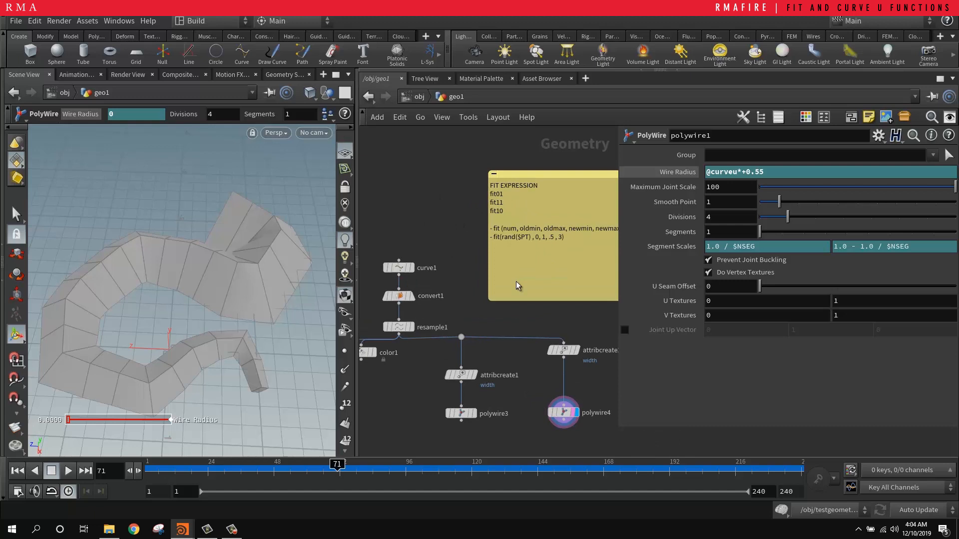
{"action": "mouse_move", "coordinate": [507, 218]}
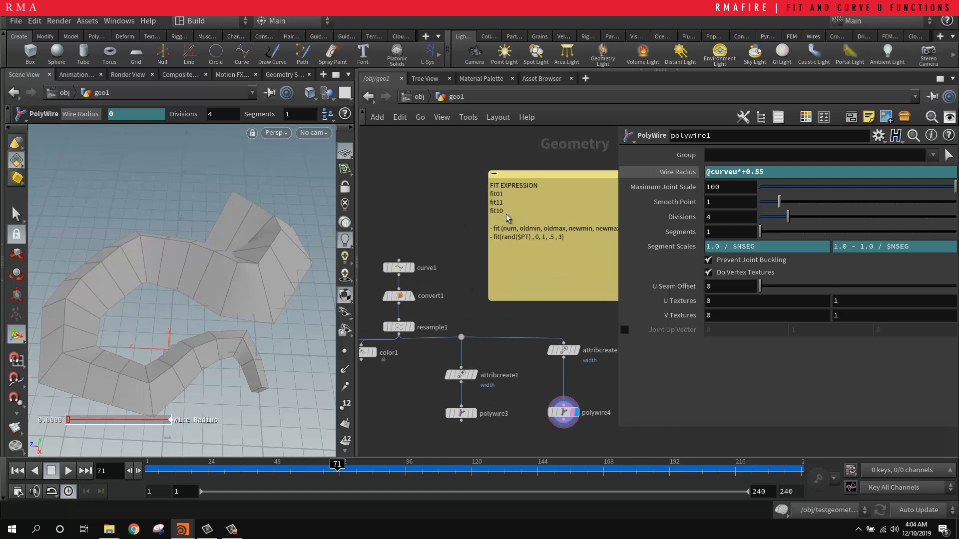
{"action": "mouse_move", "coordinate": [517, 214]}
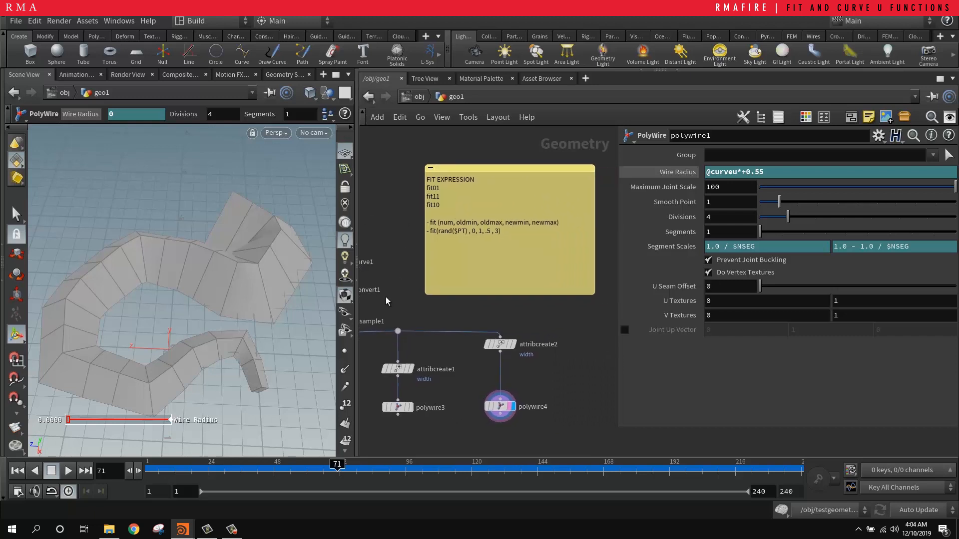
{"action": "mouse_move", "coordinate": [395, 309]}
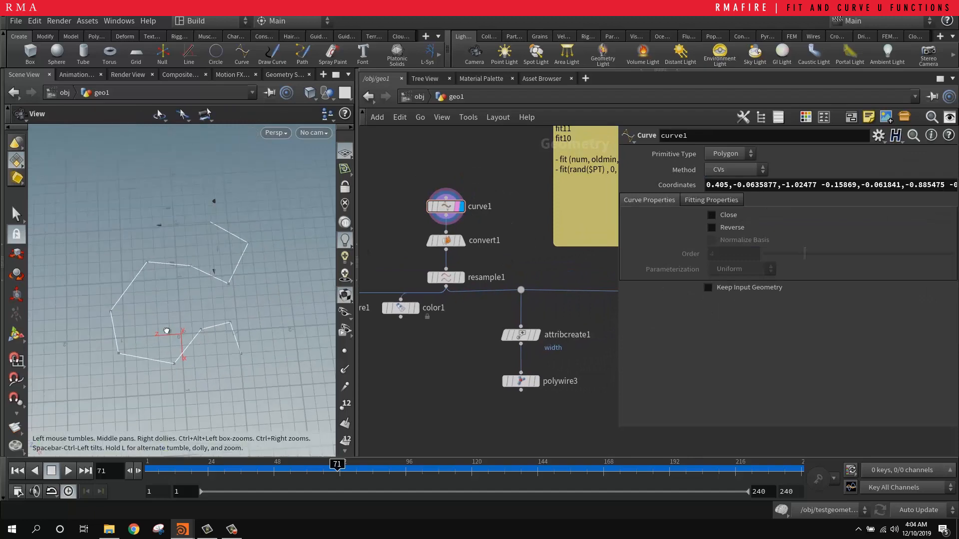
Step: Replace the original curve1 with a new empty Curve SOP above convert1
{"action": "left_click", "coordinate": [445, 206]}
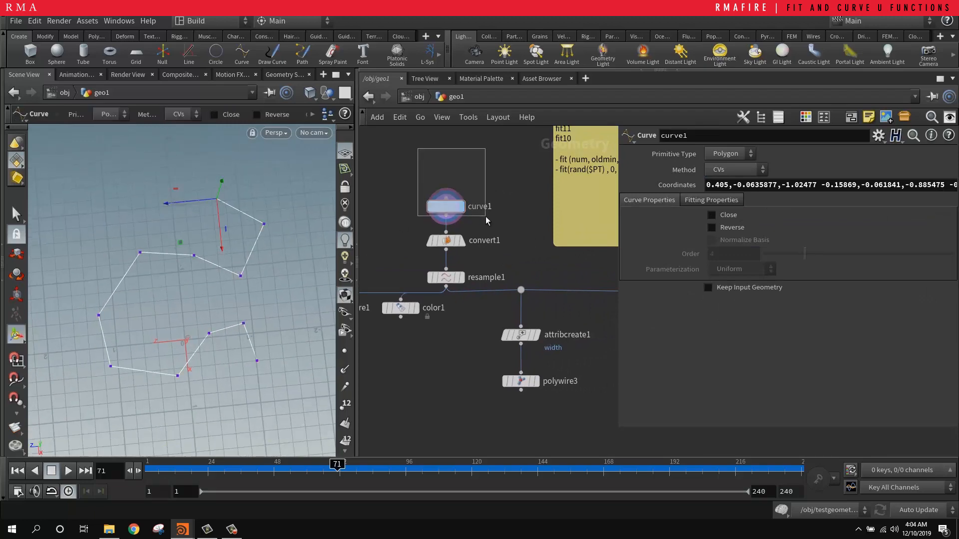
{"action": "key", "text": "tab"}
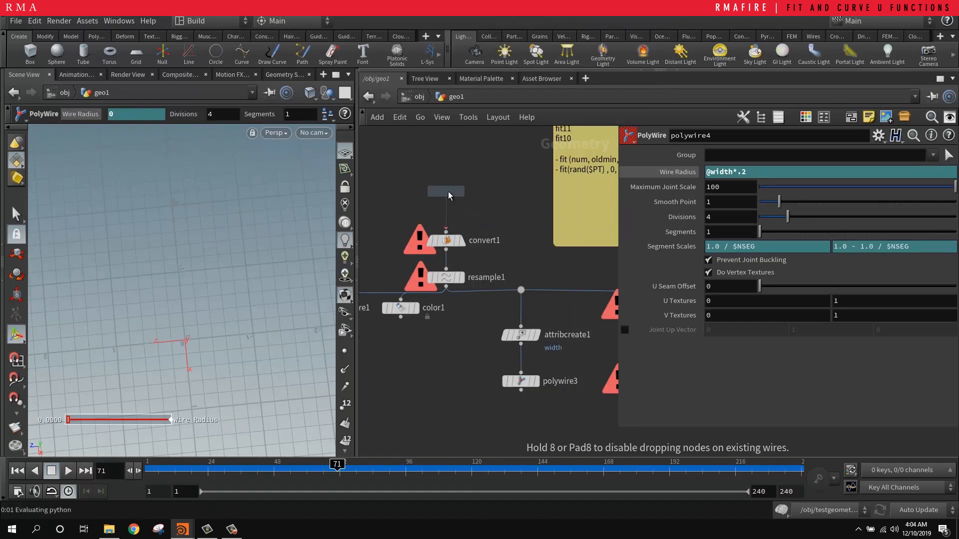
{"action": "left_click", "coordinate": [445, 190]}
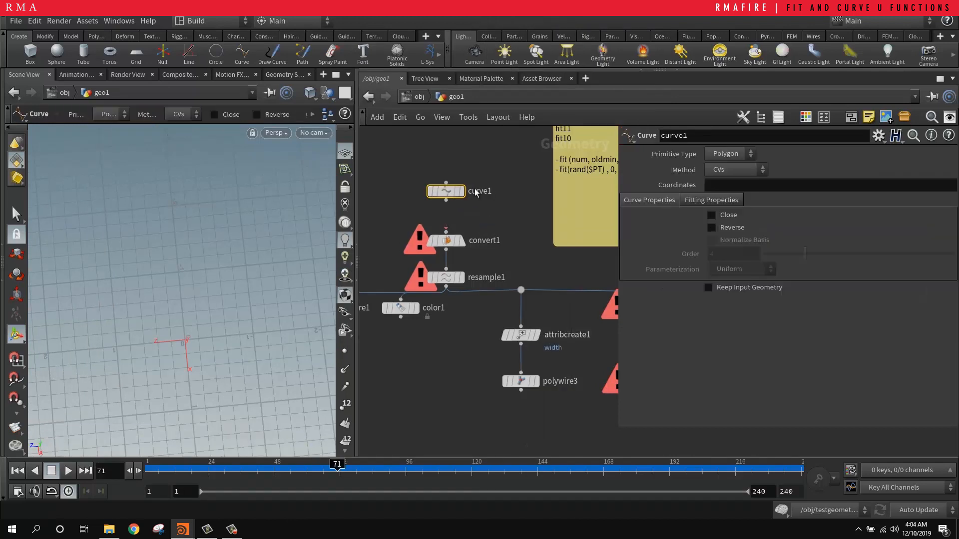
{"action": "left_click", "coordinate": [242, 53]}
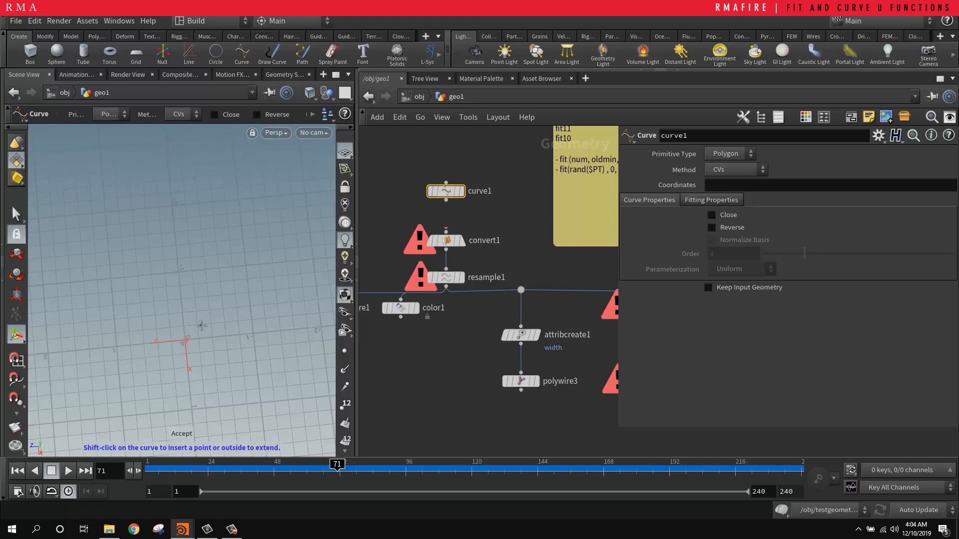
{"action": "mouse_move", "coordinate": [193, 330]}
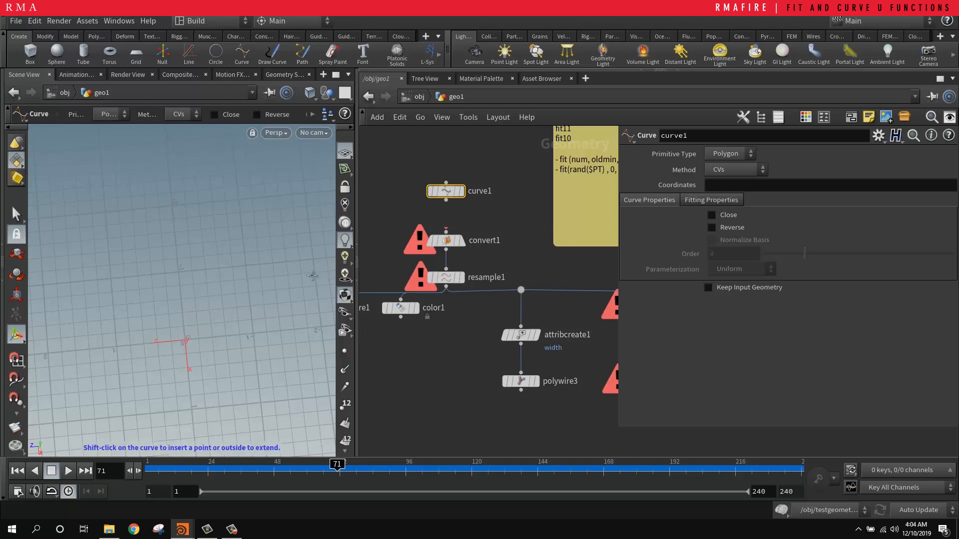
{"action": "left_click", "coordinate": [444, 191]}
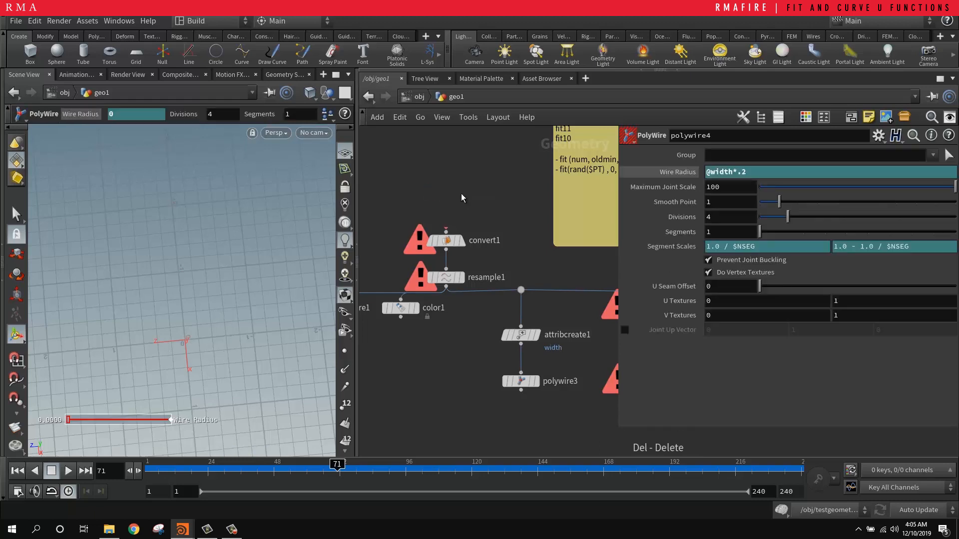
{"action": "mouse_move", "coordinate": [448, 179]}
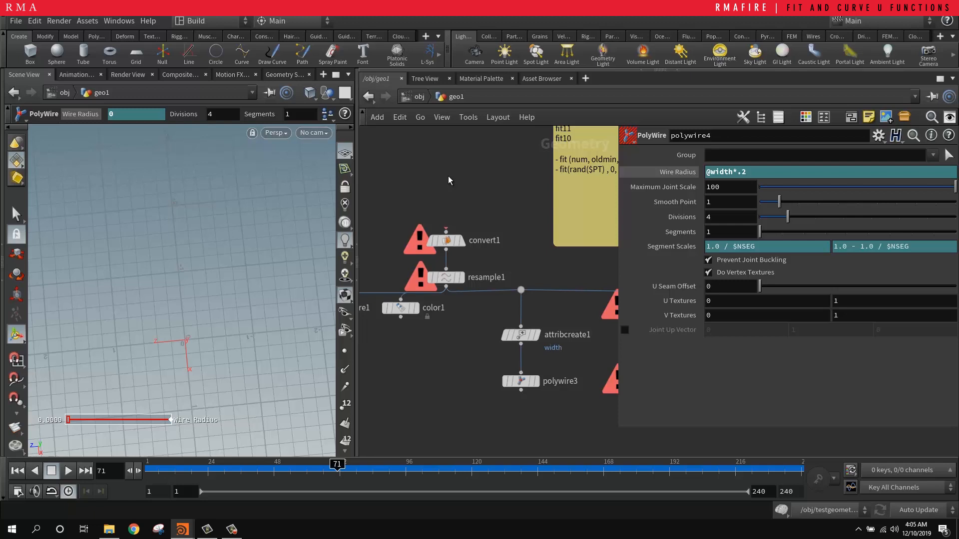
{"action": "key", "text": "Tab"}
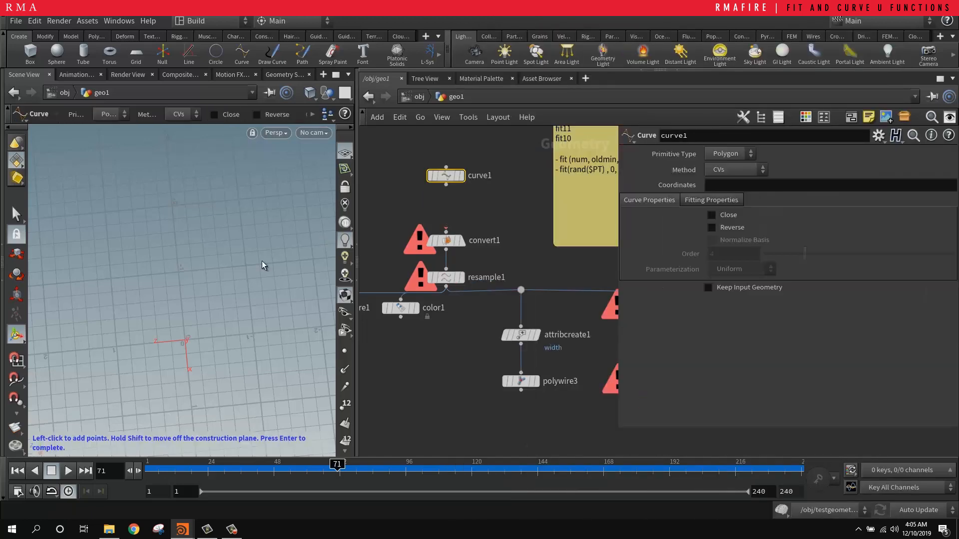
Step: Draw a winding multi-point path in the viewport for the new curve
{"action": "left_click", "coordinate": [264, 320]}
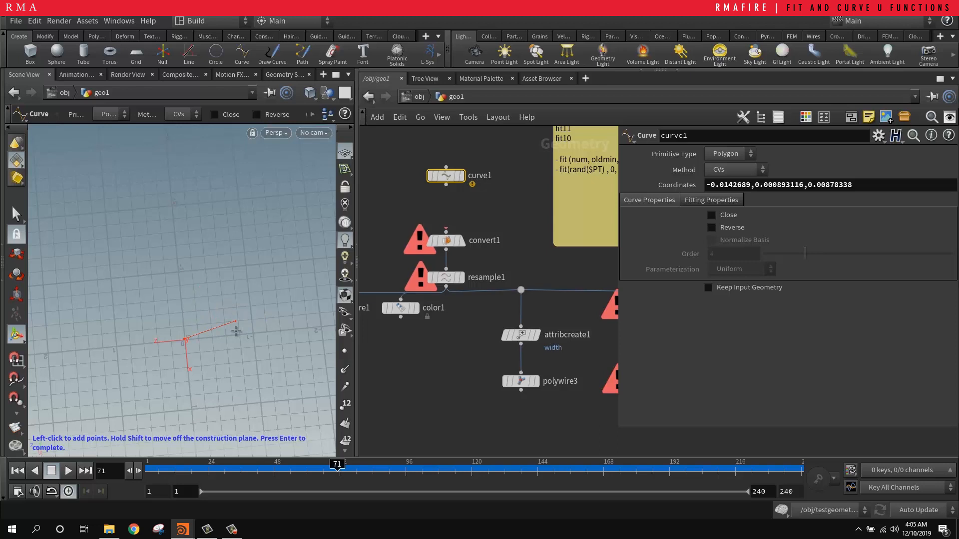
{"action": "left_click", "coordinate": [235, 310]}
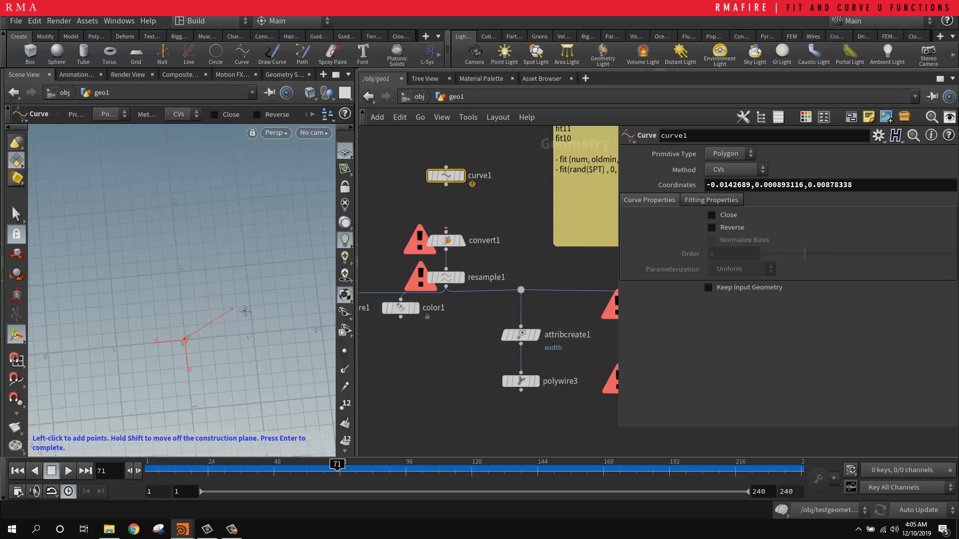
{"action": "left_click", "coordinate": [234, 330]}
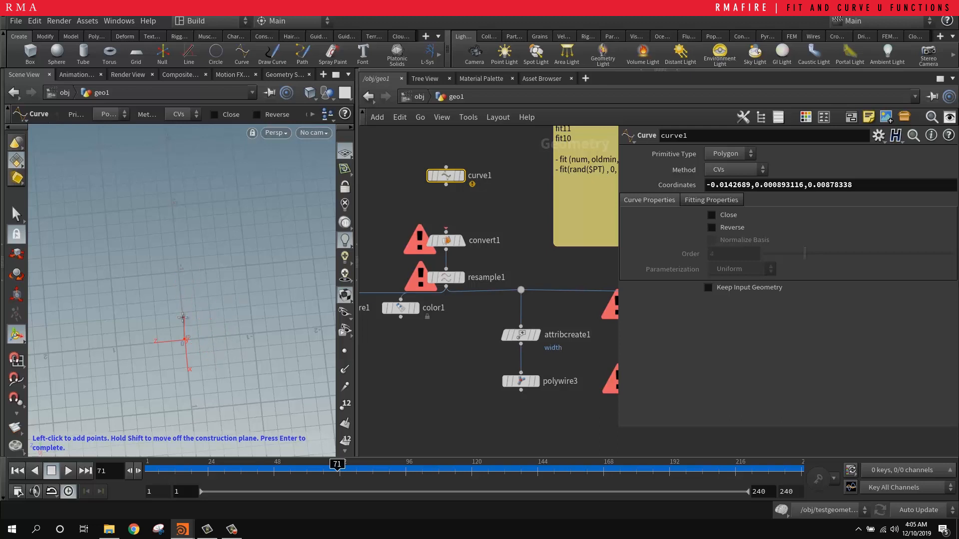
{"action": "left_click", "coordinate": [245, 364]}
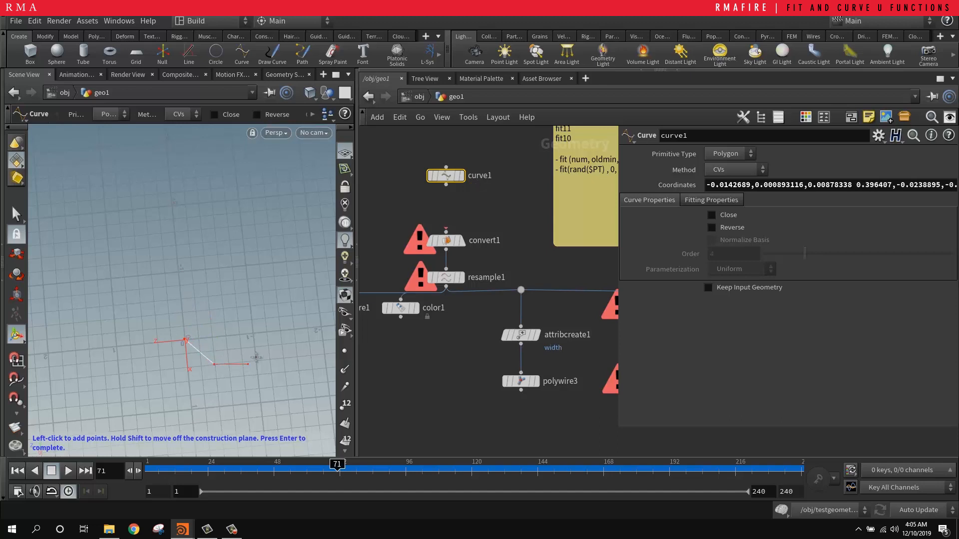
{"action": "left_click", "coordinate": [99, 234]}
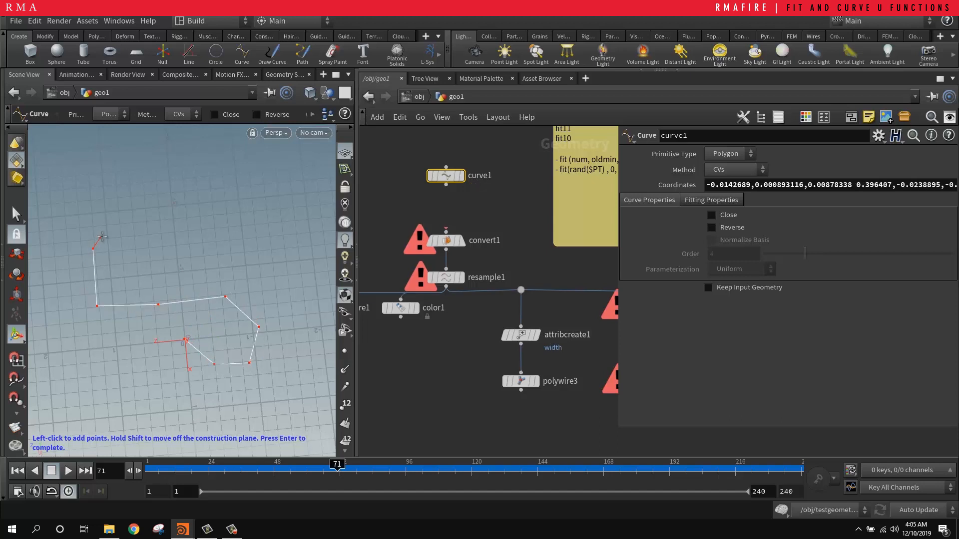
{"action": "left_click", "coordinate": [220, 220]}
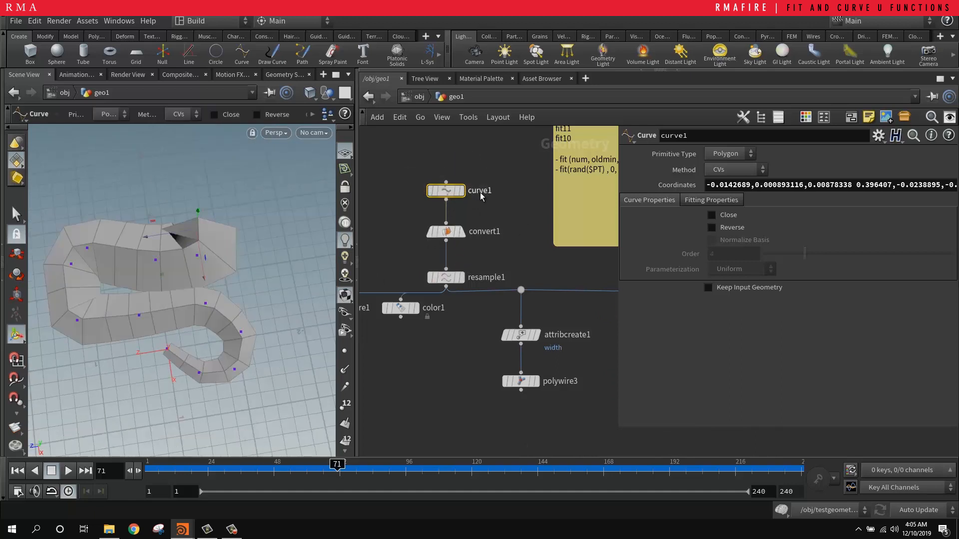
Step: Display curve1 on its own and switch its Primitive Type from Polygon to NURBS
{"action": "left_click", "coordinate": [445, 190]}
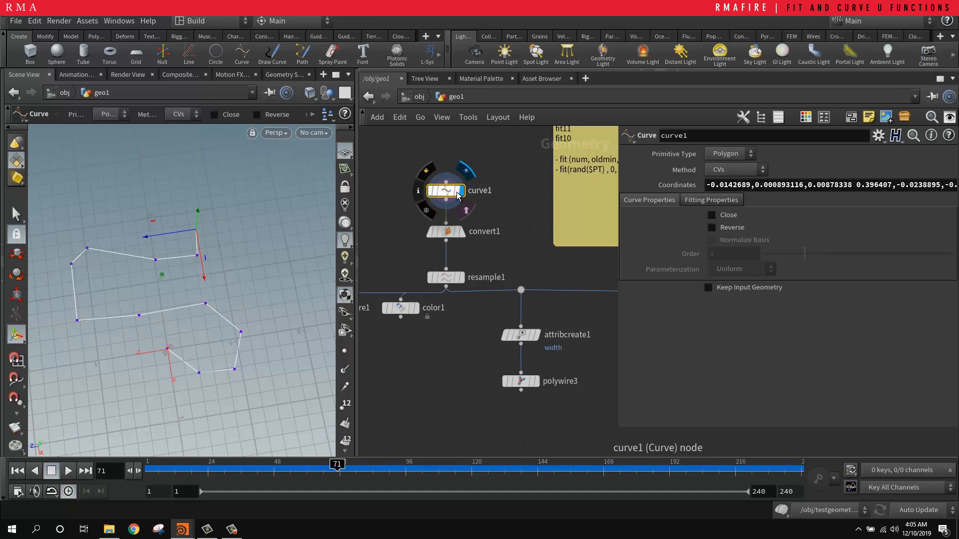
{"action": "left_click", "coordinate": [728, 153]}
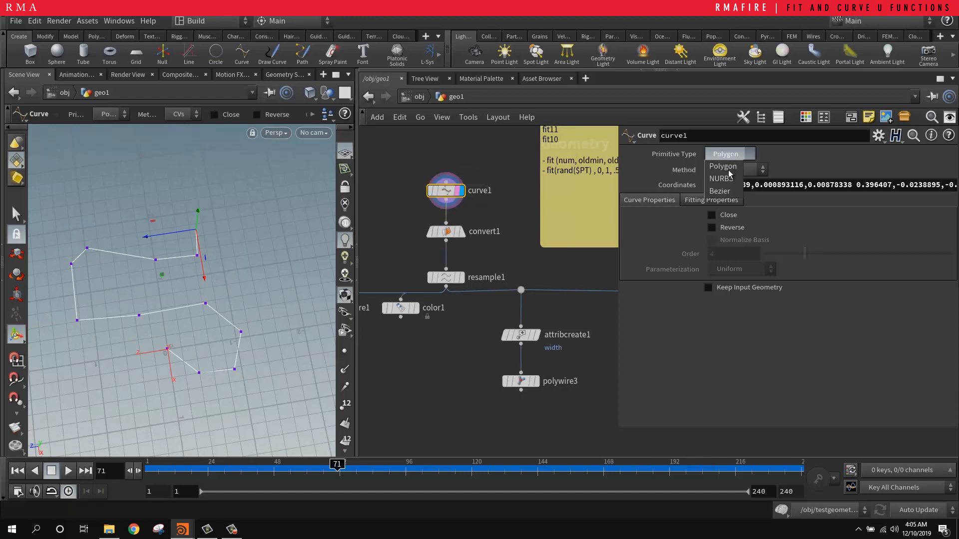
{"action": "left_click", "coordinate": [723, 166]}
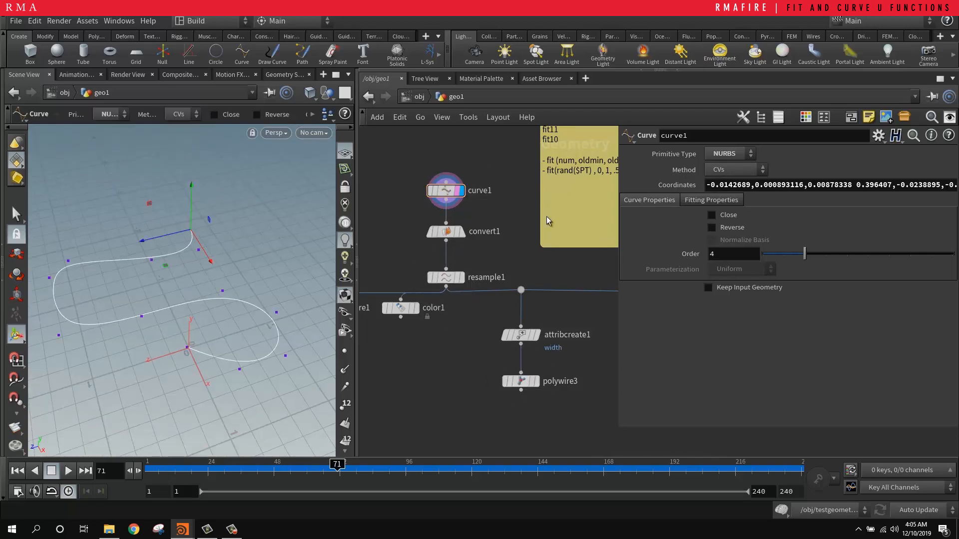
{"action": "mouse_move", "coordinate": [444, 232]}
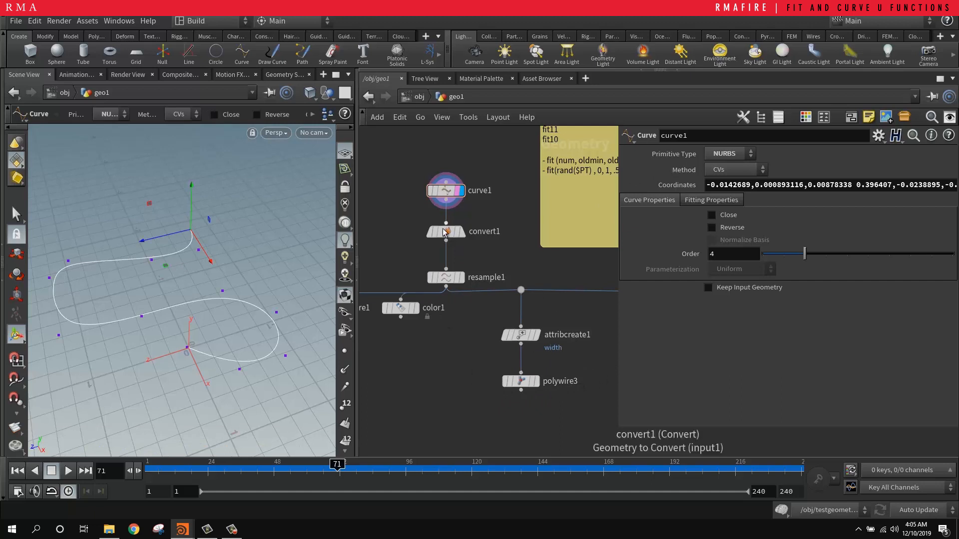
Step: Turn on resample1's Curve U Attribute, keeping the attribute name curveu
{"action": "left_click", "coordinate": [445, 231]}
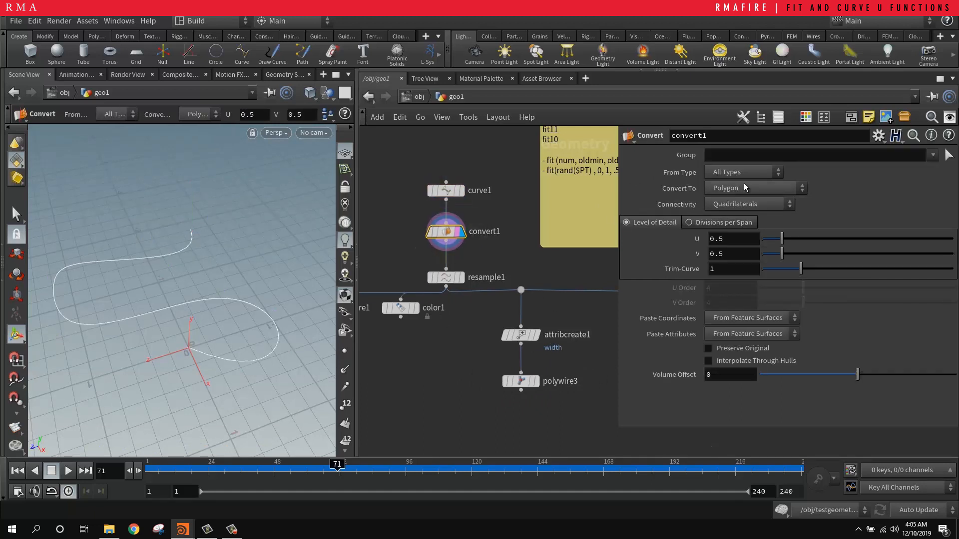
{"action": "mouse_move", "coordinate": [288, 246]}
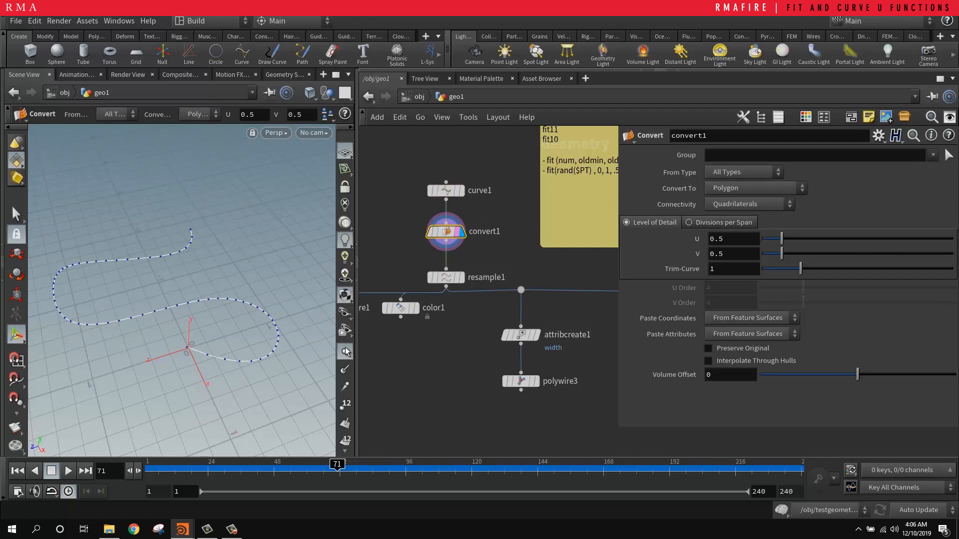
{"action": "left_click", "coordinate": [445, 276]}
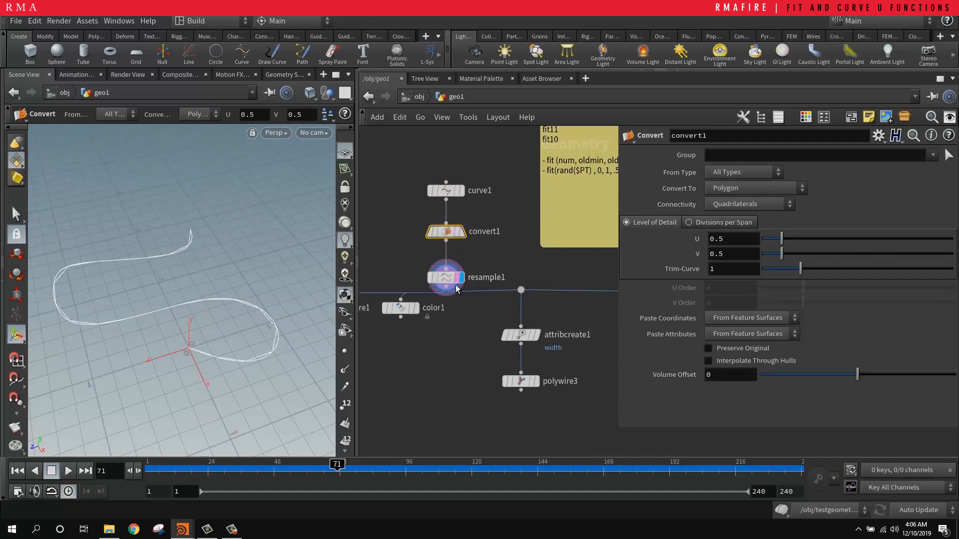
{"action": "left_click", "coordinate": [444, 277]}
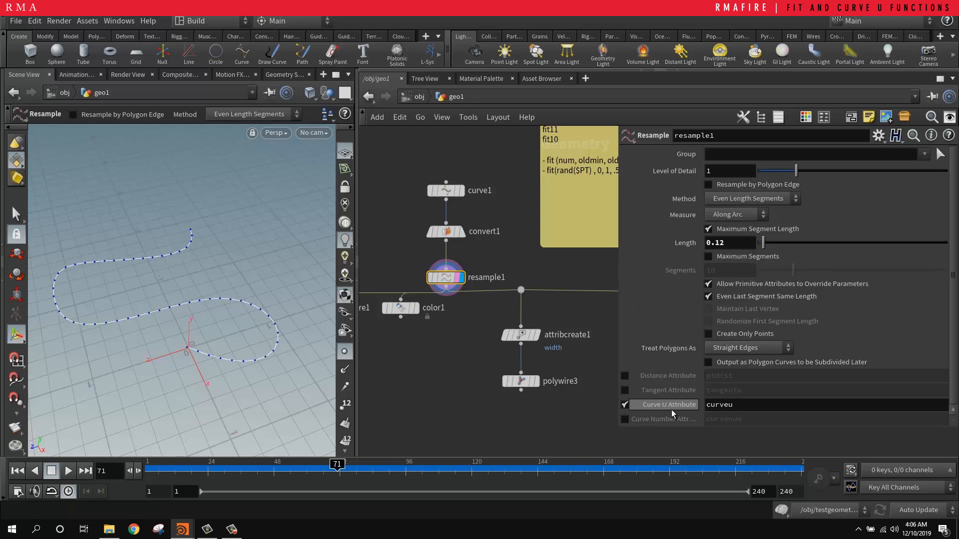
{"action": "triple_click", "coordinate": [719, 404]}
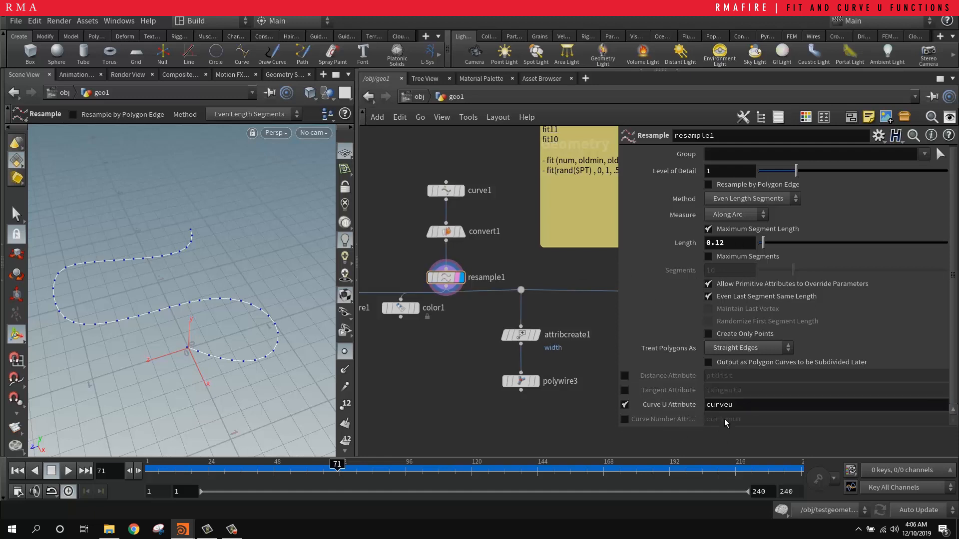
{"action": "mouse_move", "coordinate": [656, 190]}
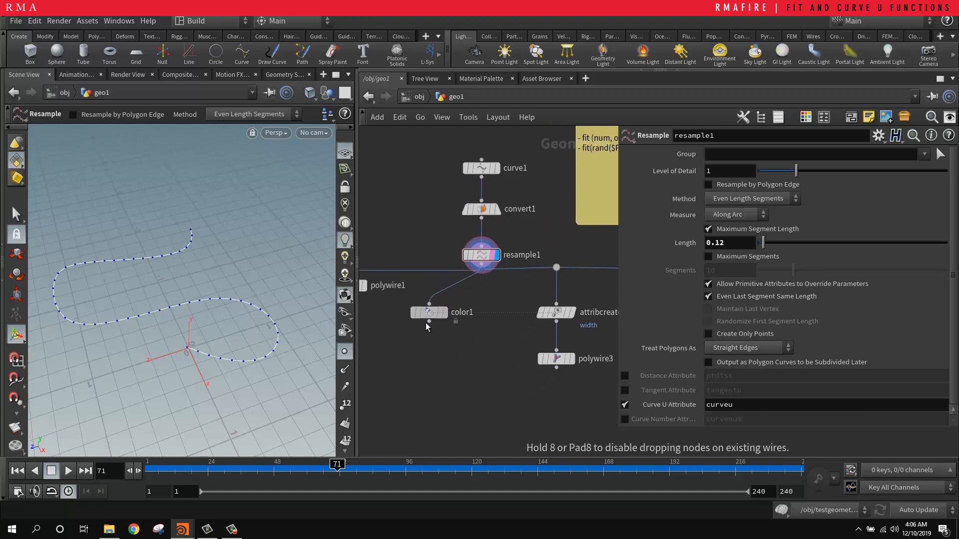
Step: Wire color1 below resample1, ramping point color from the curveu attribute
{"action": "left_click", "coordinate": [428, 312]}
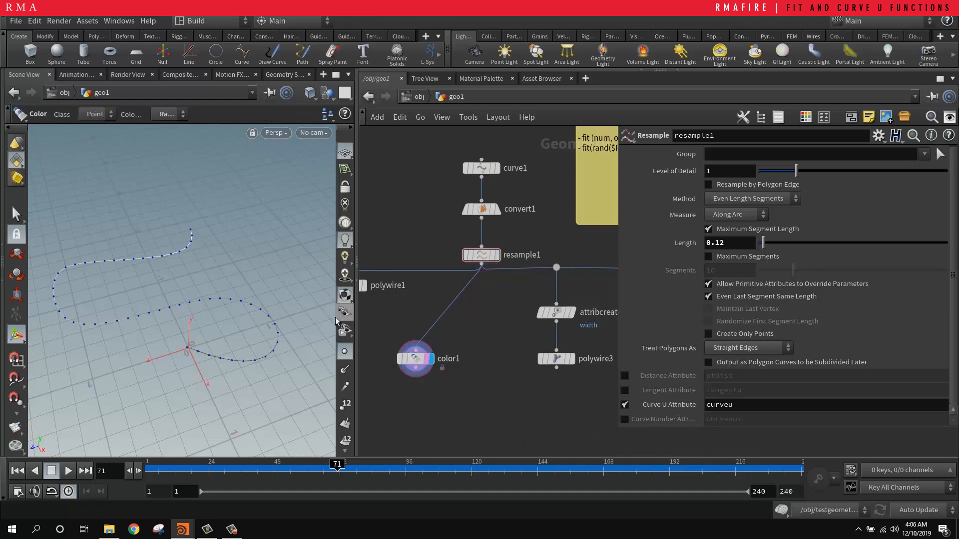
{"action": "left_click", "coordinate": [415, 358]}
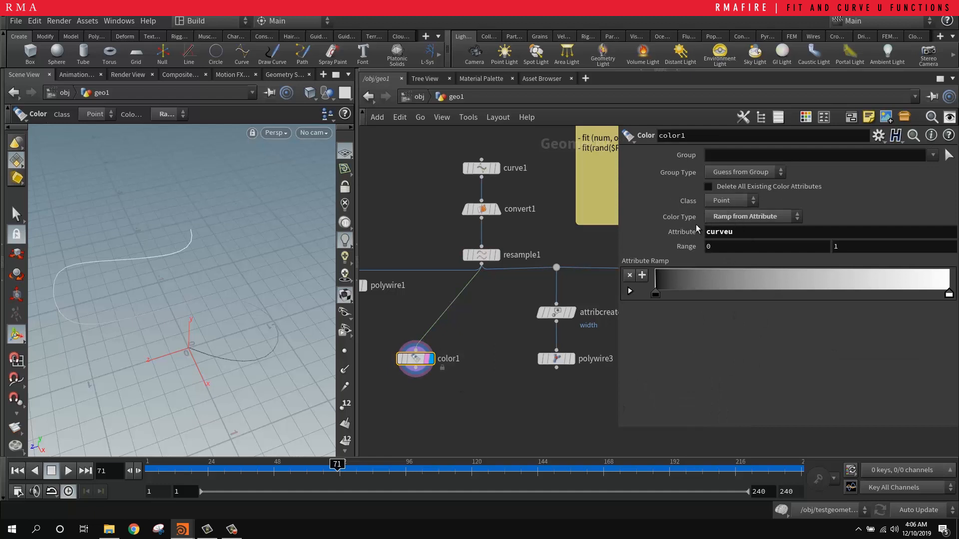
{"action": "mouse_move", "coordinate": [752, 232]}
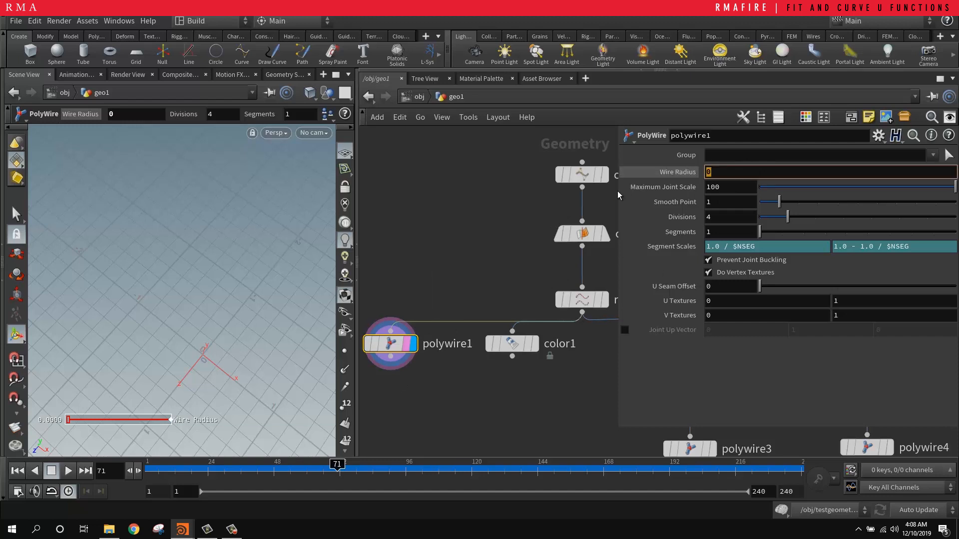
{"action": "type", "text": "@curveu"}
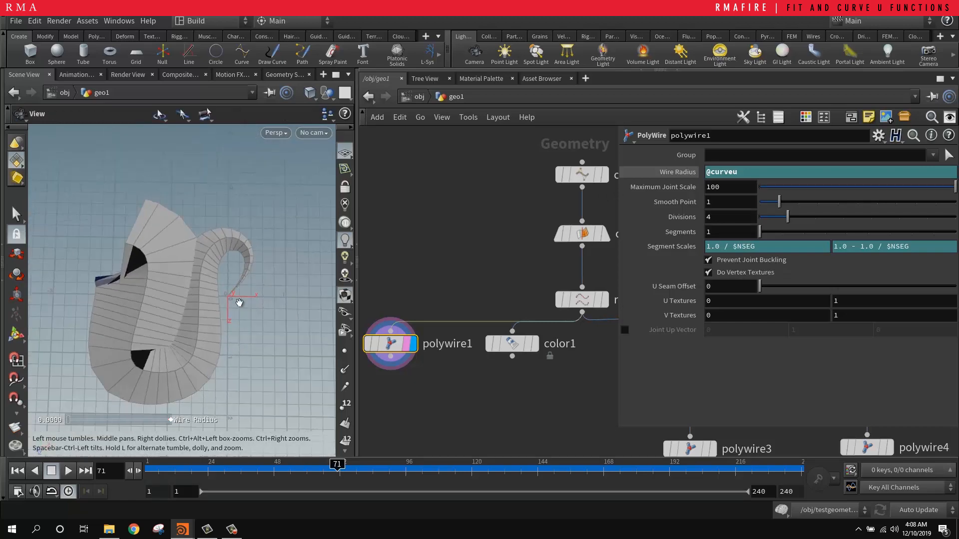
{"action": "left_click", "coordinate": [513, 343]}
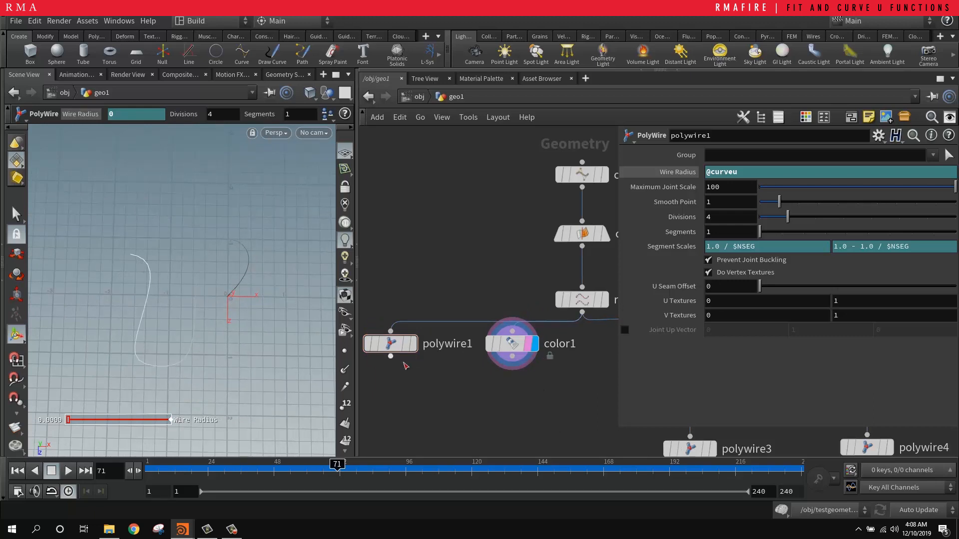
{"action": "left_click", "coordinate": [389, 343]}
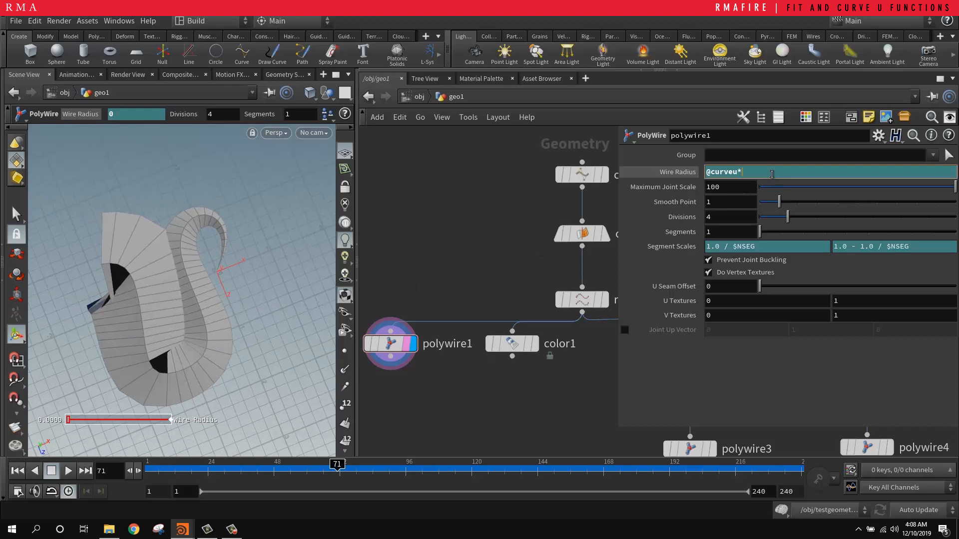
{"action": "type", "text": "3"}
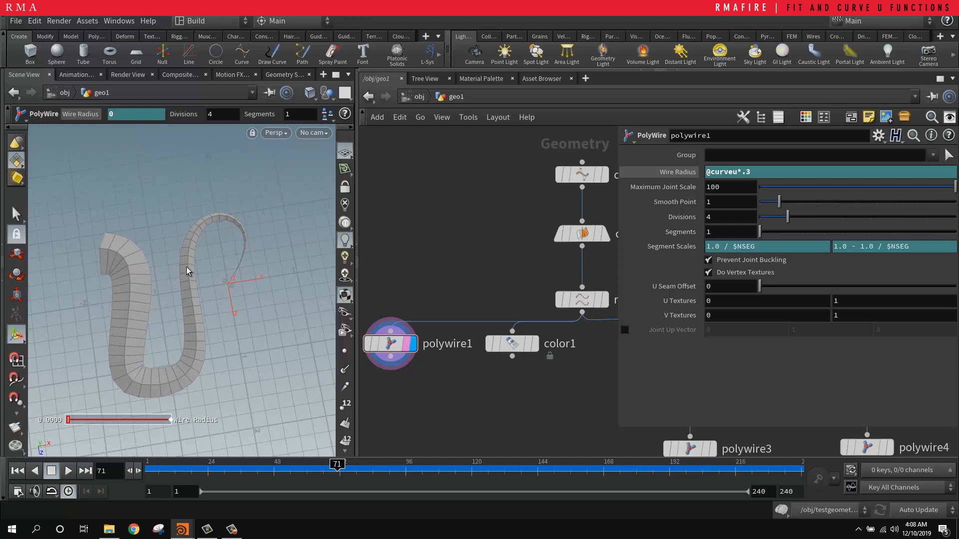
{"action": "mouse_move", "coordinate": [123, 327]}
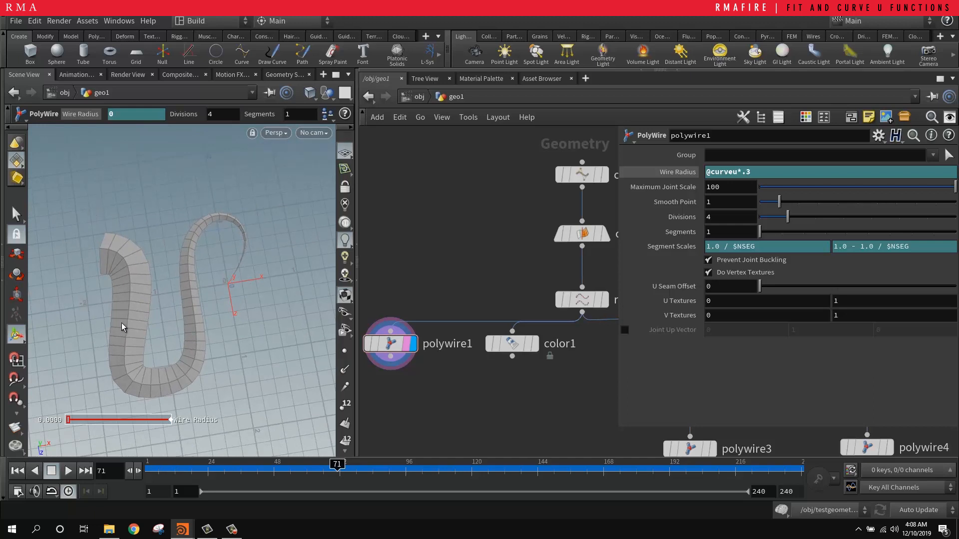
{"action": "mouse_move", "coordinate": [120, 334]}
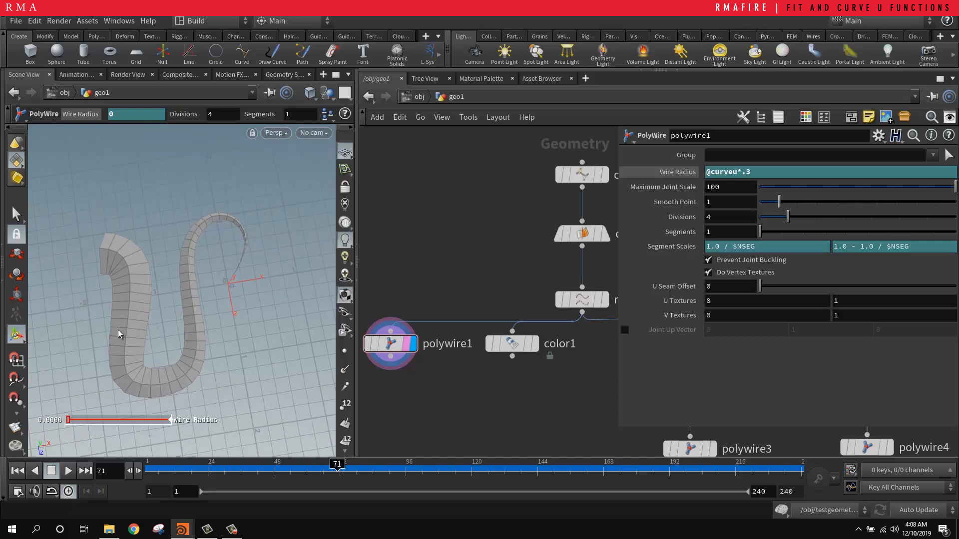
{"action": "mouse_move", "coordinate": [221, 272]}
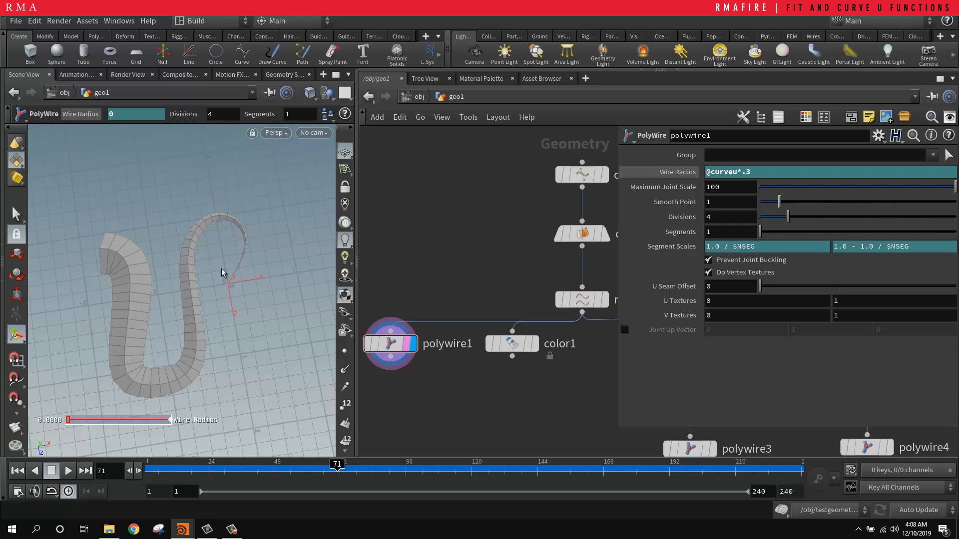
{"action": "mouse_move", "coordinate": [507, 386]}
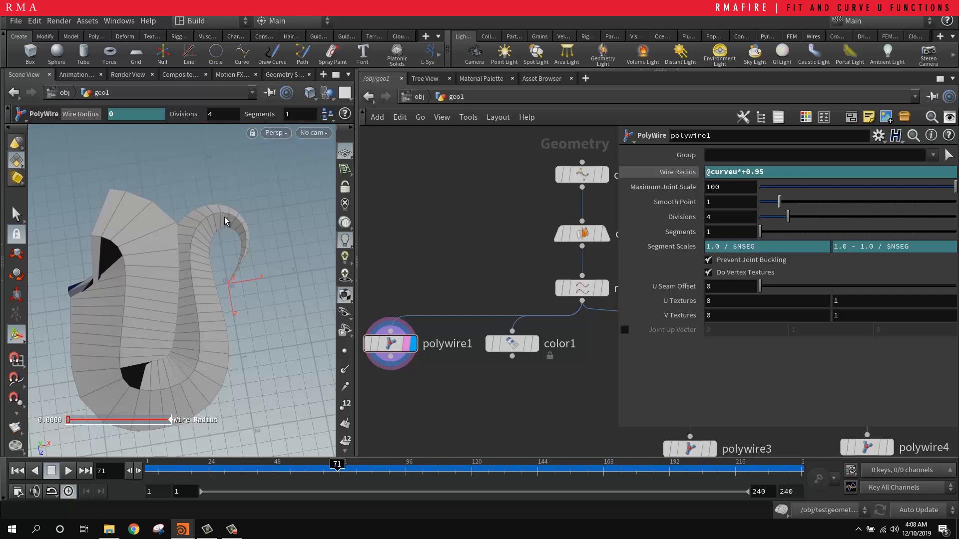
{"action": "mouse_move", "coordinate": [216, 270]}
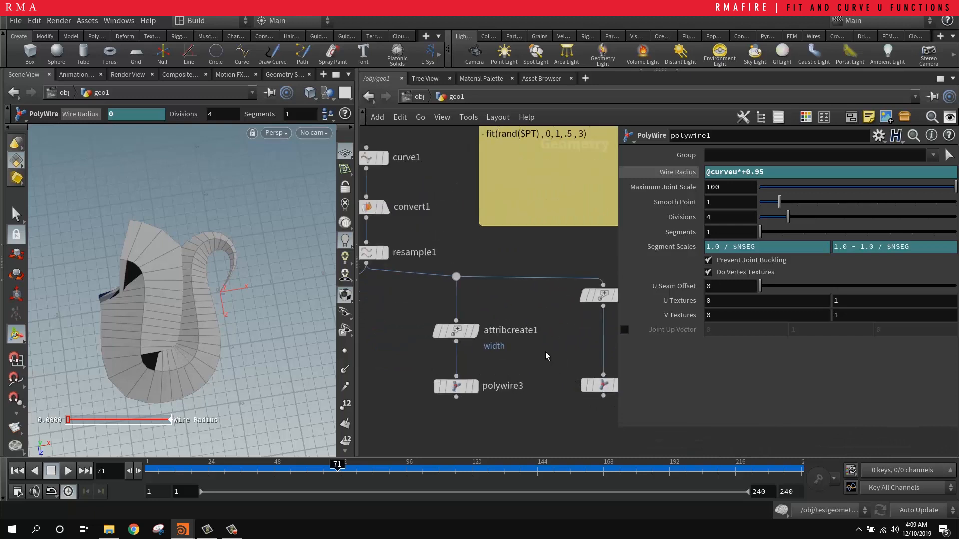
{"action": "mouse_move", "coordinate": [428, 260]}
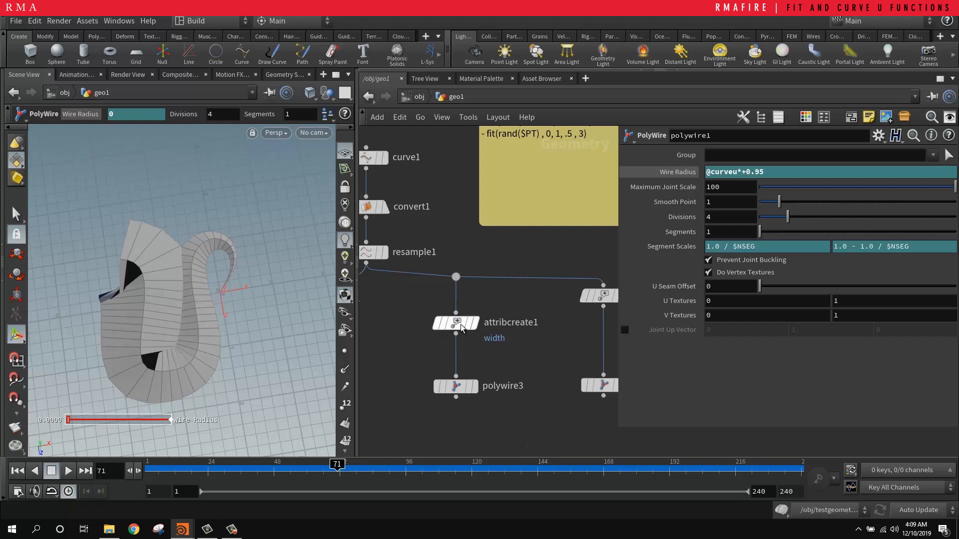
{"action": "left_click", "coordinate": [454, 322]}
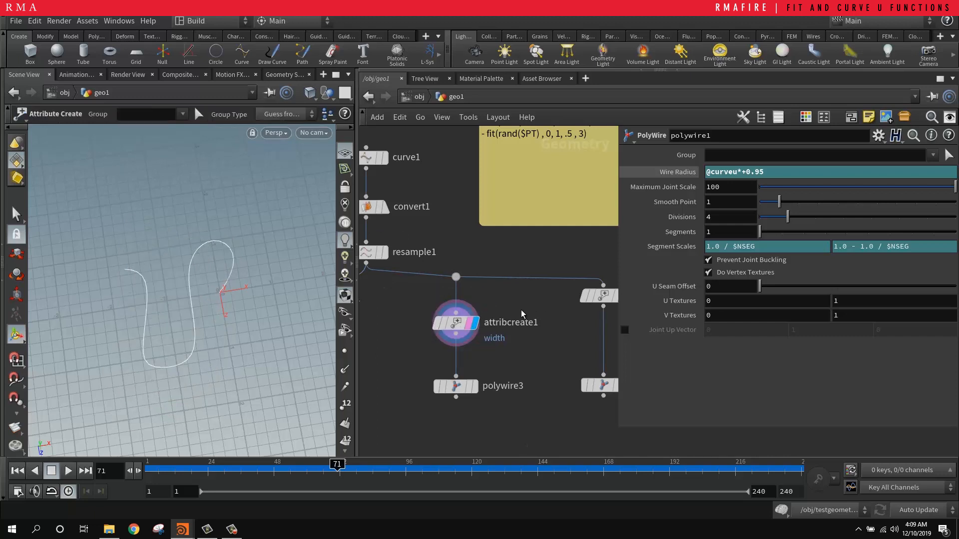
{"action": "left_click", "coordinate": [455, 322]}
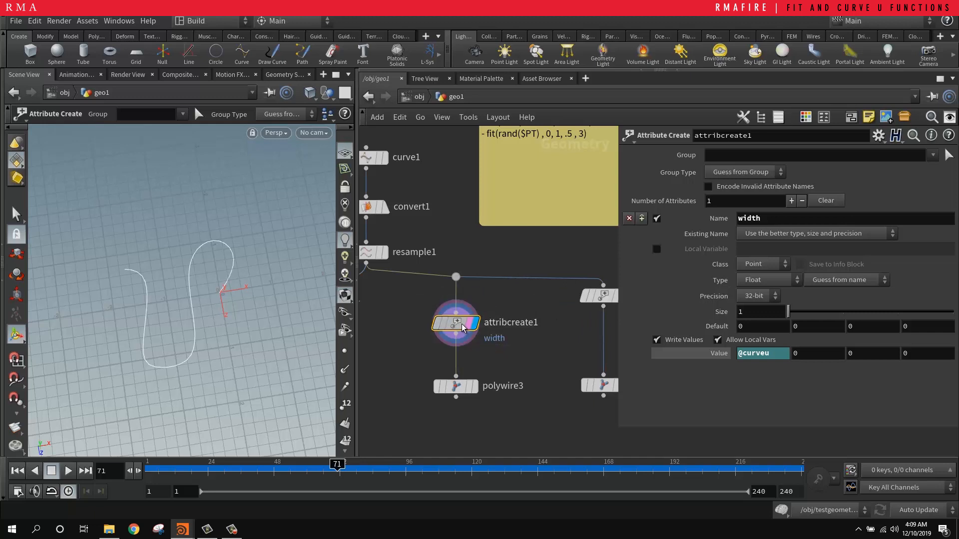
{"action": "double_click", "coordinate": [748, 218]}
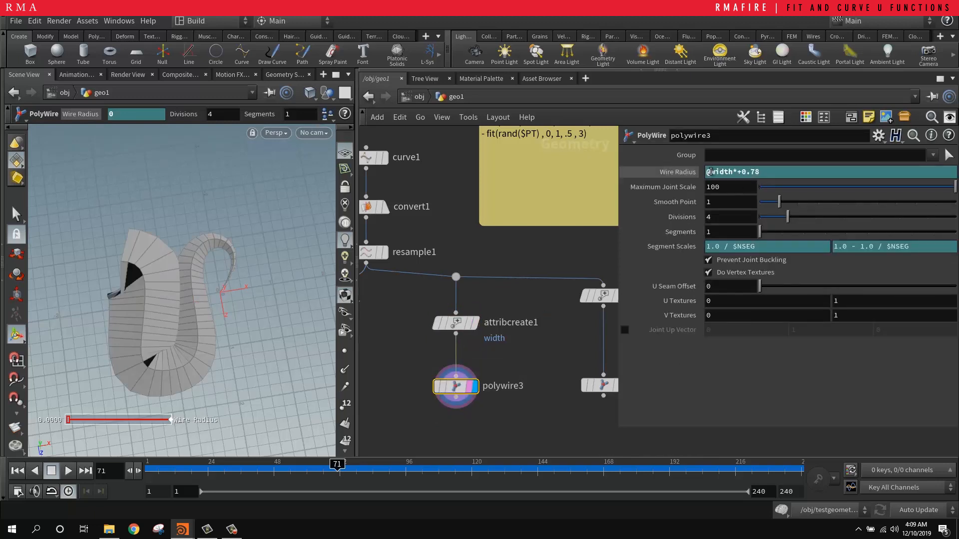
{"action": "left_click", "coordinate": [455, 322]}
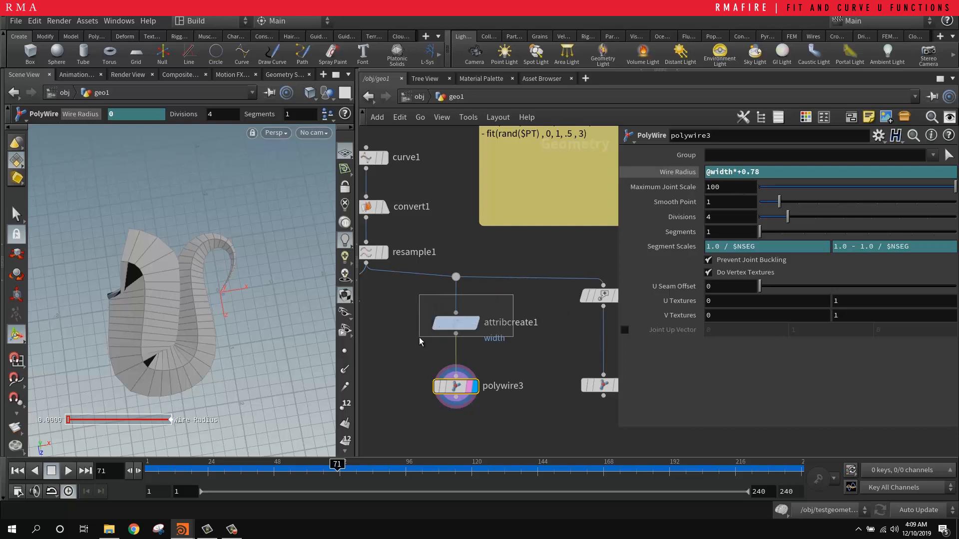
{"action": "left_click", "coordinate": [455, 322]}
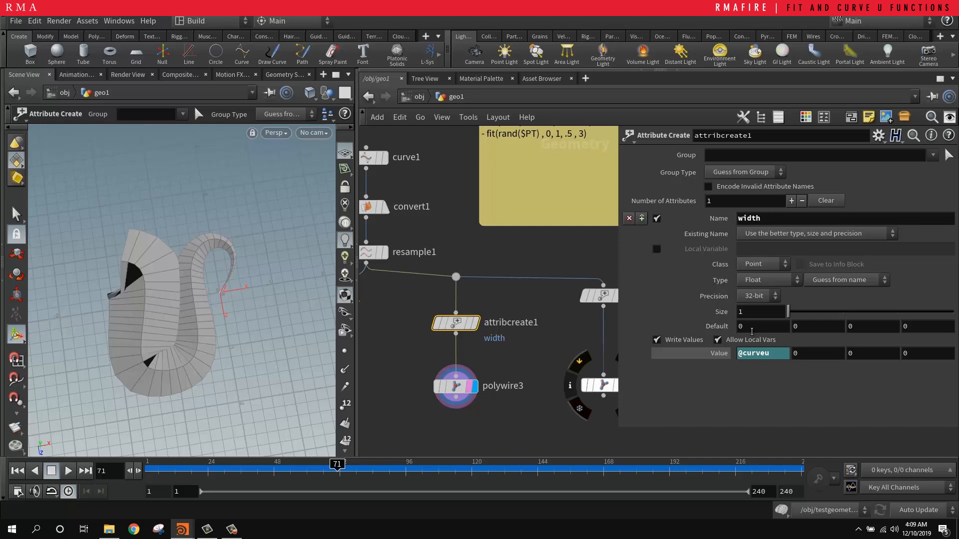
{"action": "left_click", "coordinate": [454, 386]}
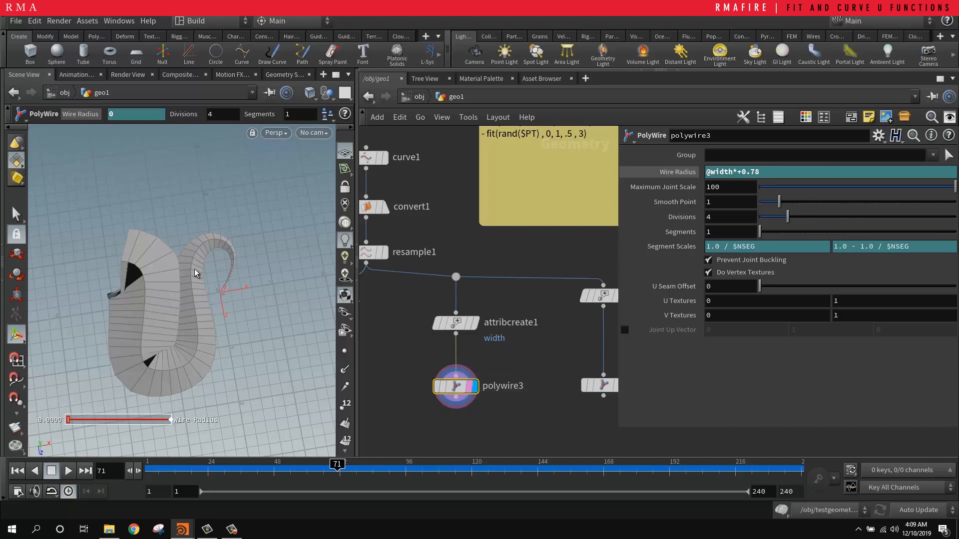
{"action": "mouse_move", "coordinate": [324, 305]}
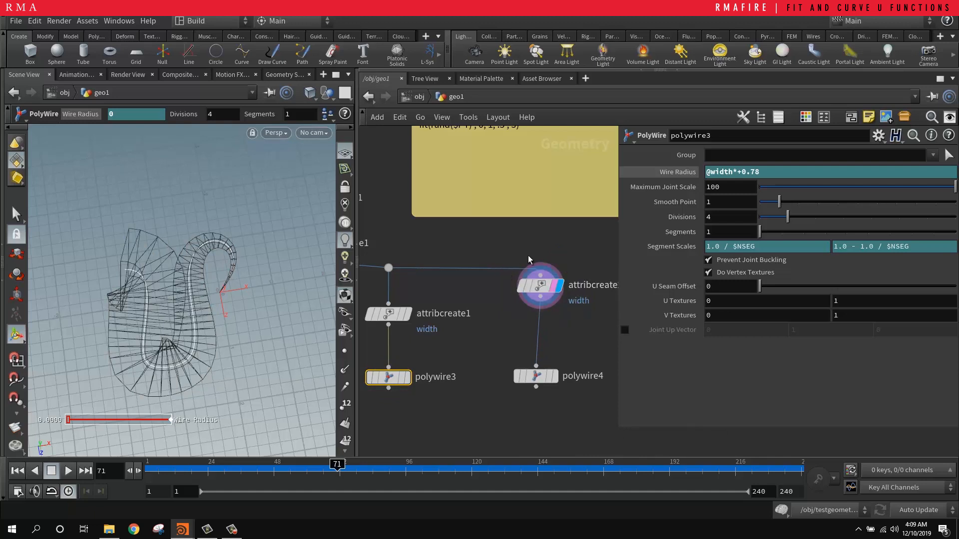
{"action": "left_click", "coordinate": [538, 285]}
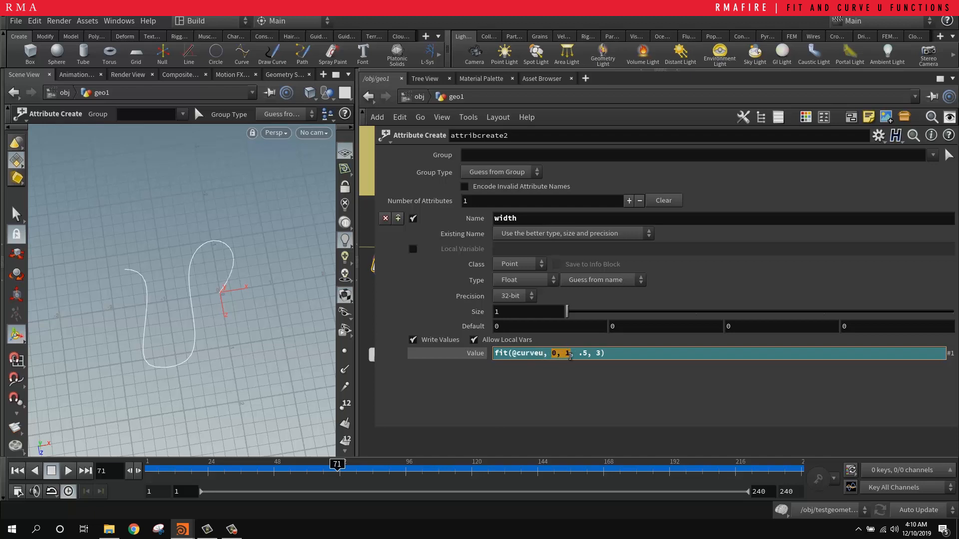
{"action": "left_click", "coordinate": [567, 353]}
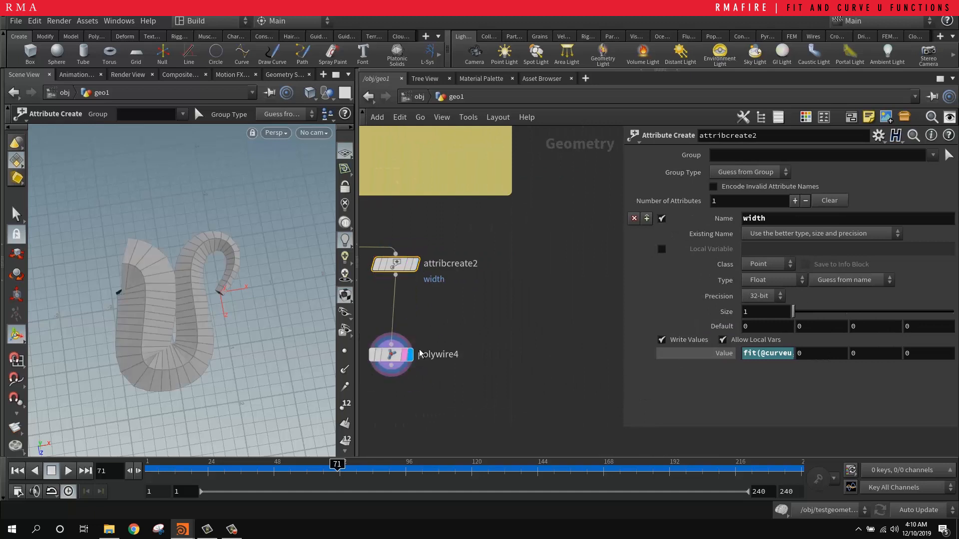
Step: Test other maximums in attribcreate2's fit() width, settling on a final output value of 3
{"action": "left_click", "coordinate": [390, 354]}
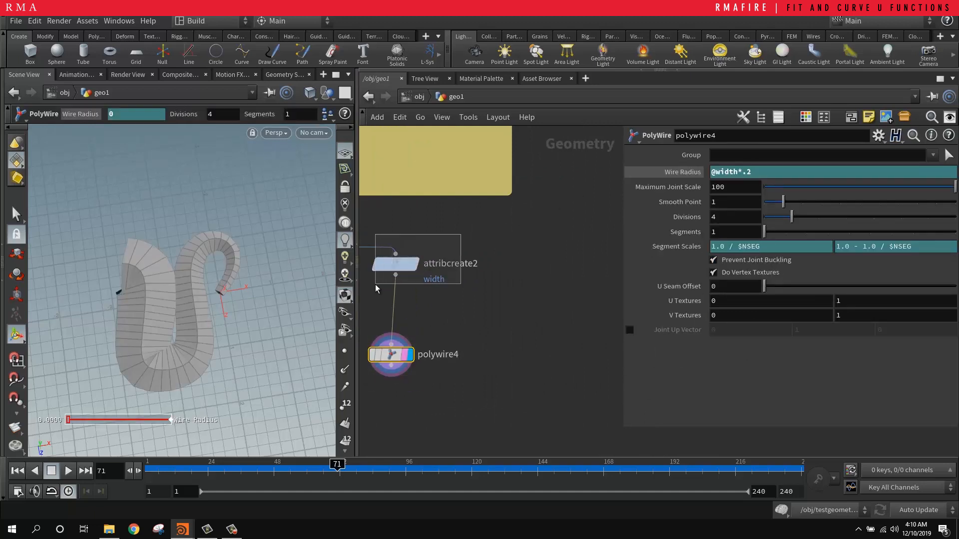
{"action": "left_click", "coordinate": [395, 263]}
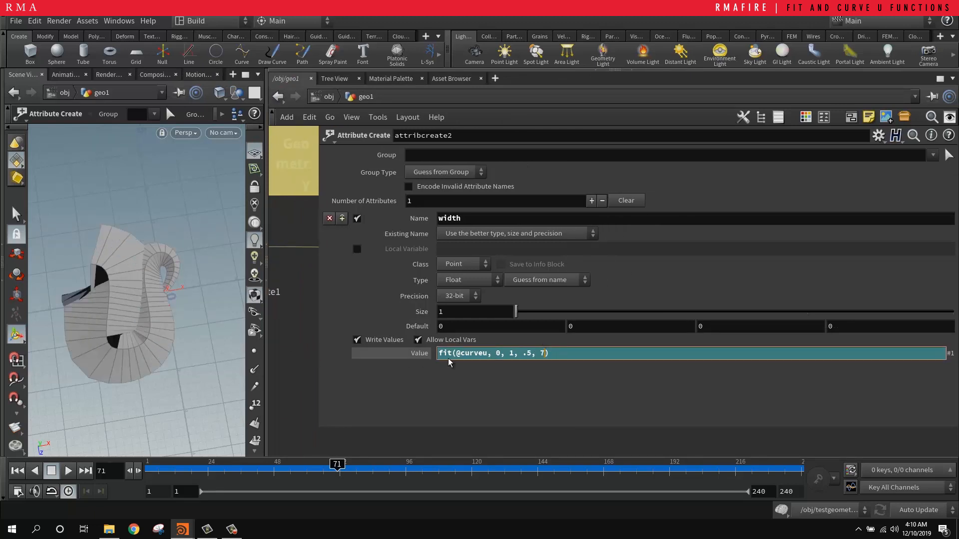
{"action": "mouse_move", "coordinate": [534, 339]}
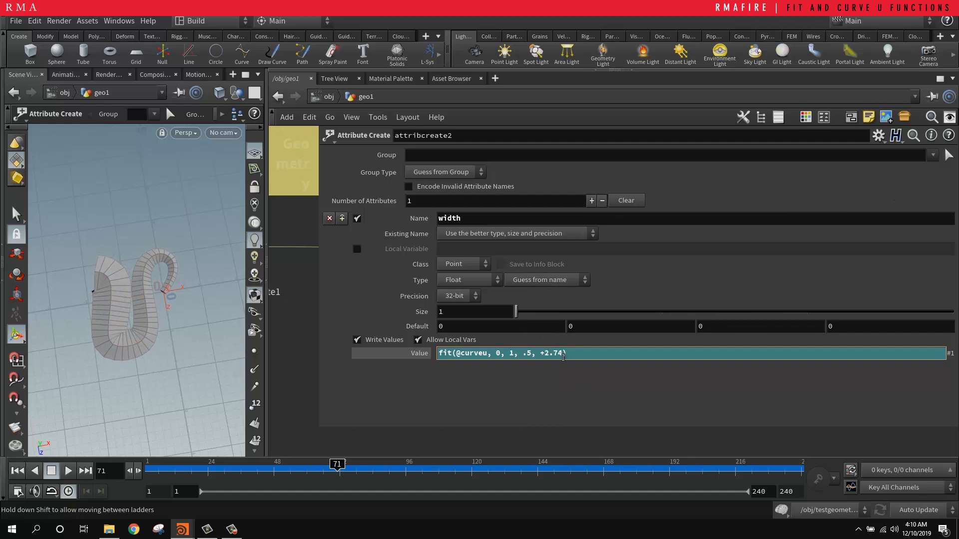
{"action": "double_click", "coordinate": [551, 353]}
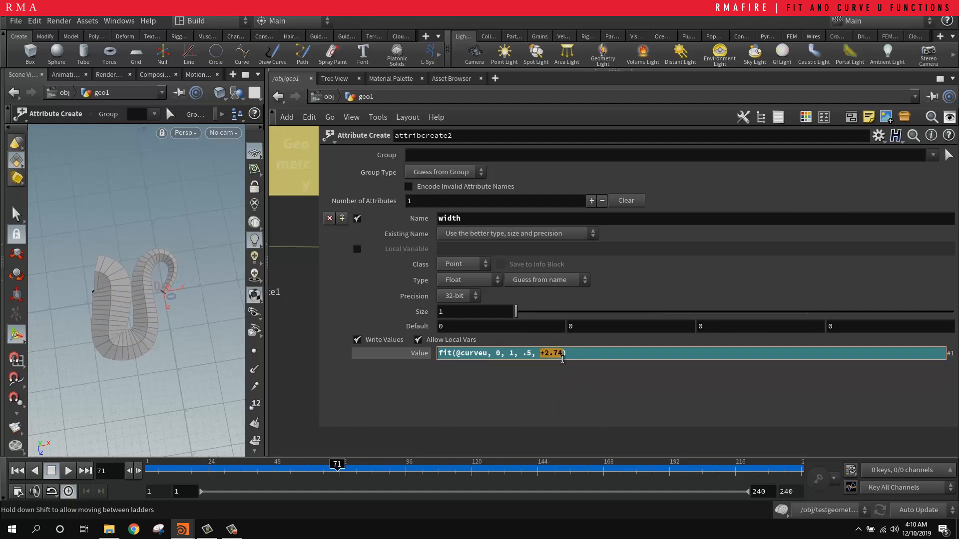
{"action": "type", "text": "3"}
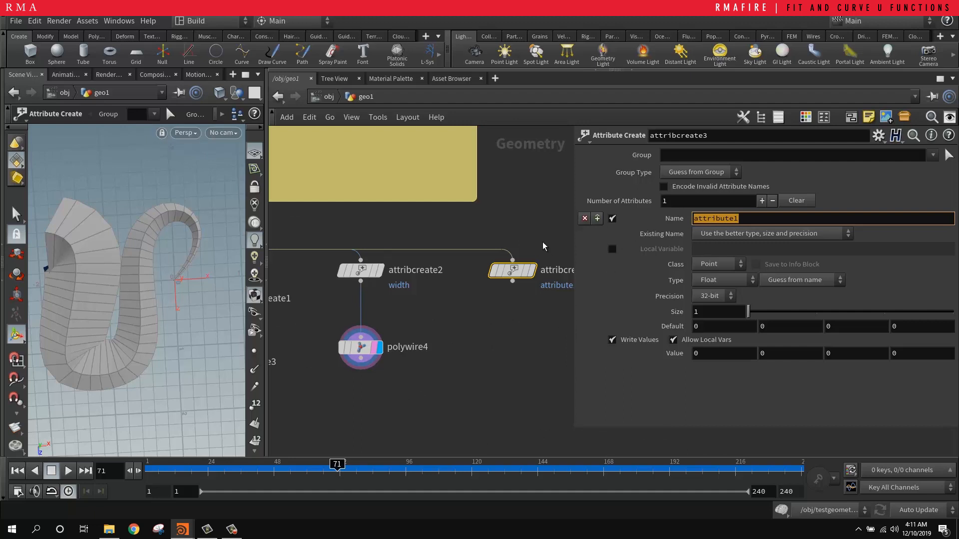
{"action": "mouse_move", "coordinate": [635, 249]}
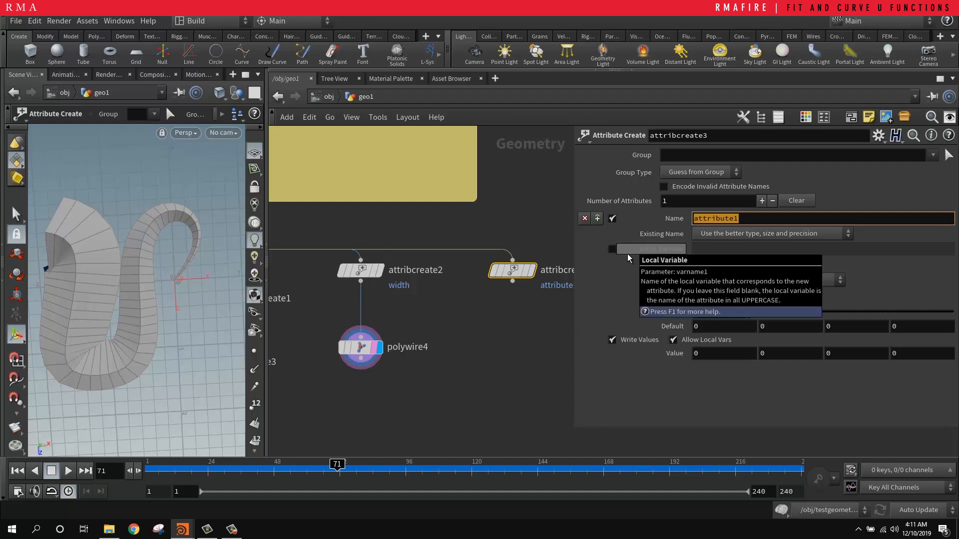
{"action": "type", "text": "width"}
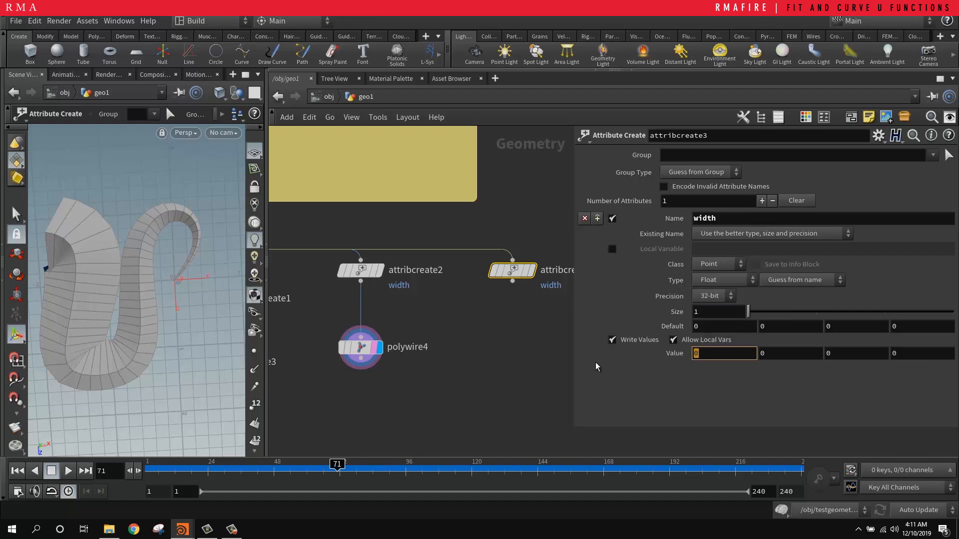
{"action": "type", "text": "@cu"}
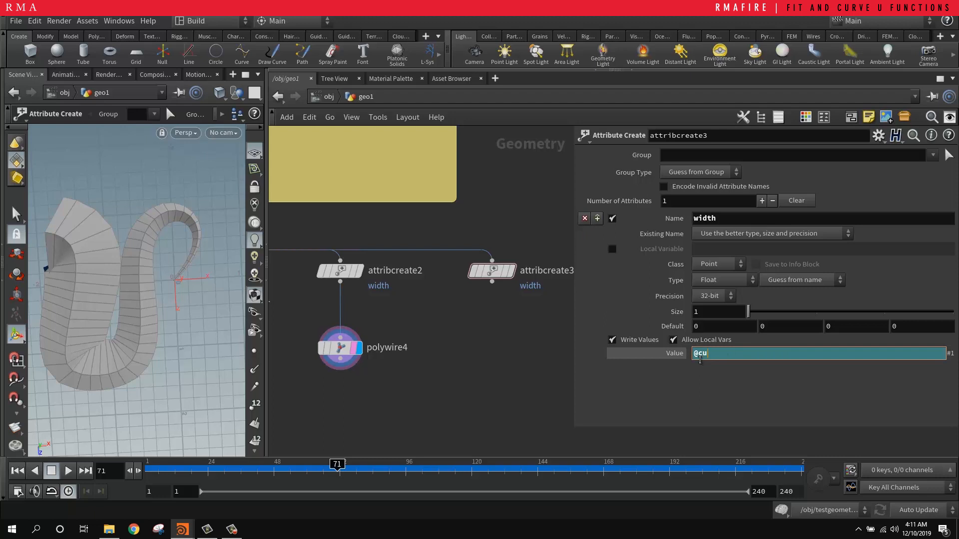
{"action": "type", "text": "rveu"}
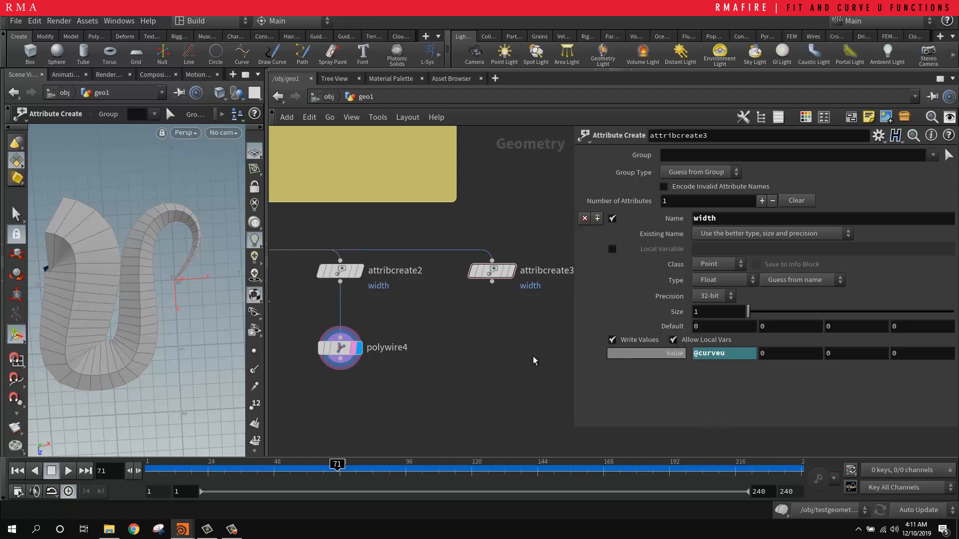
{"action": "left_click", "coordinate": [340, 346]}
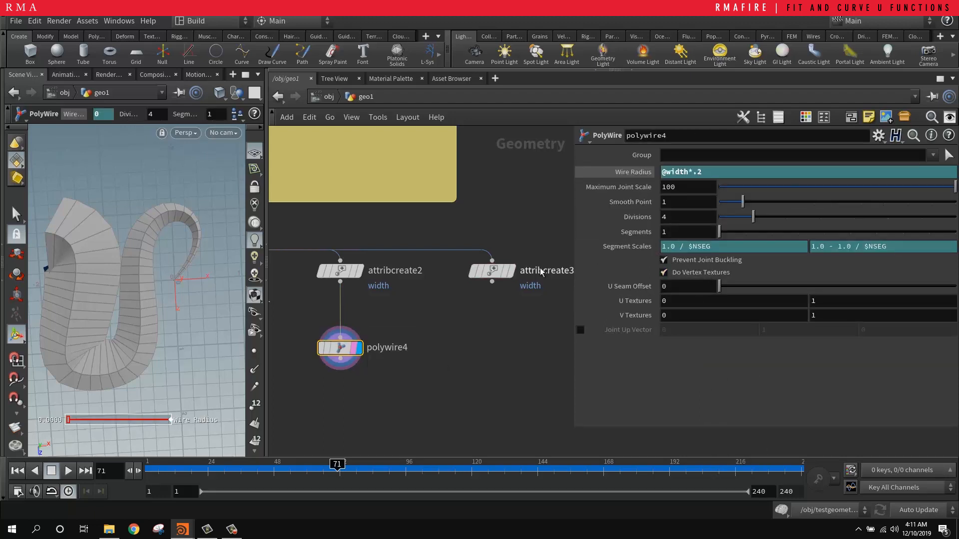
{"action": "left_click", "coordinate": [339, 270]}
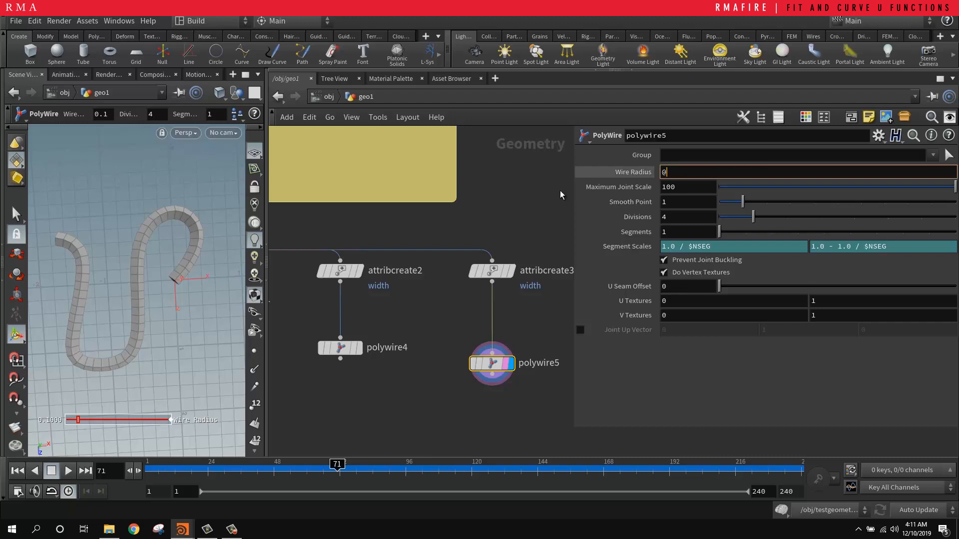
{"action": "type", "text": "@width"}
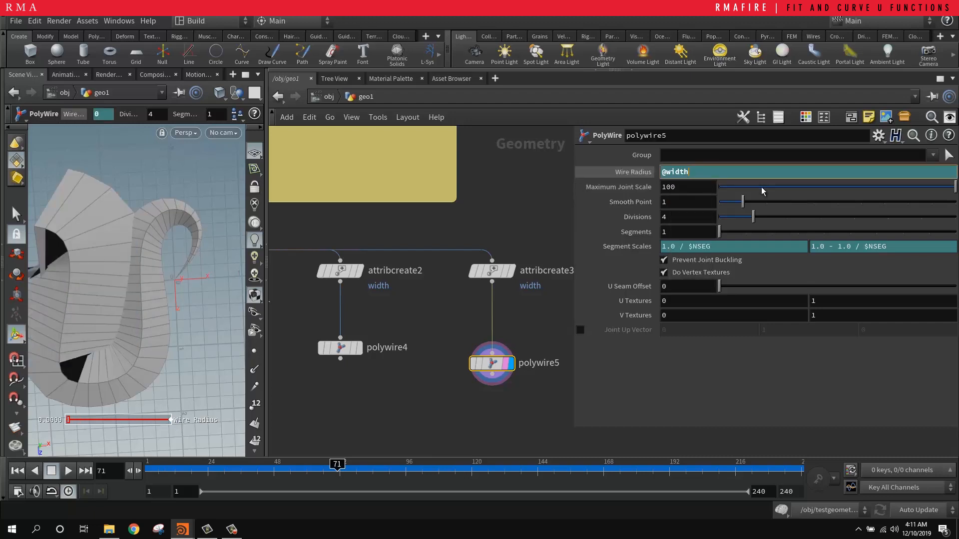
{"action": "type", "text": "*."}
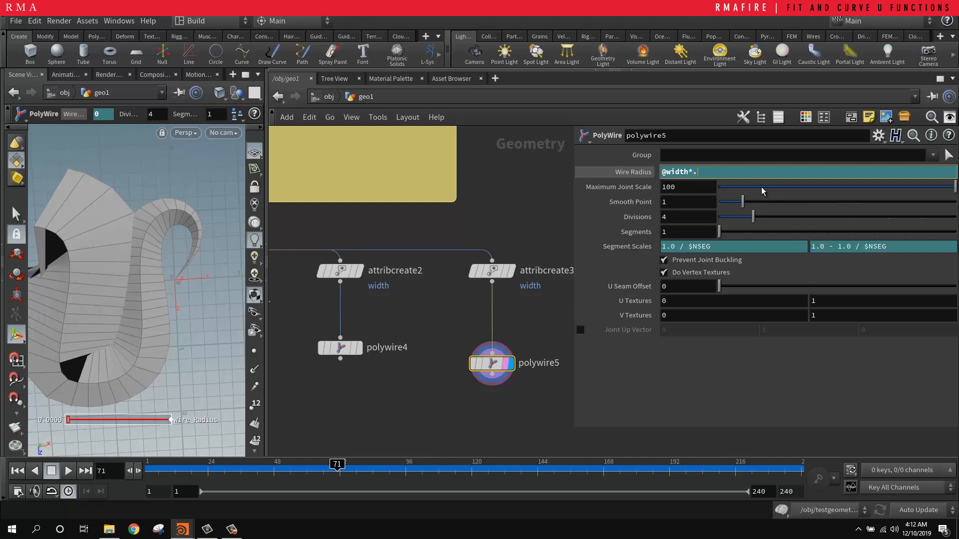
{"action": "type", "text": "3"}
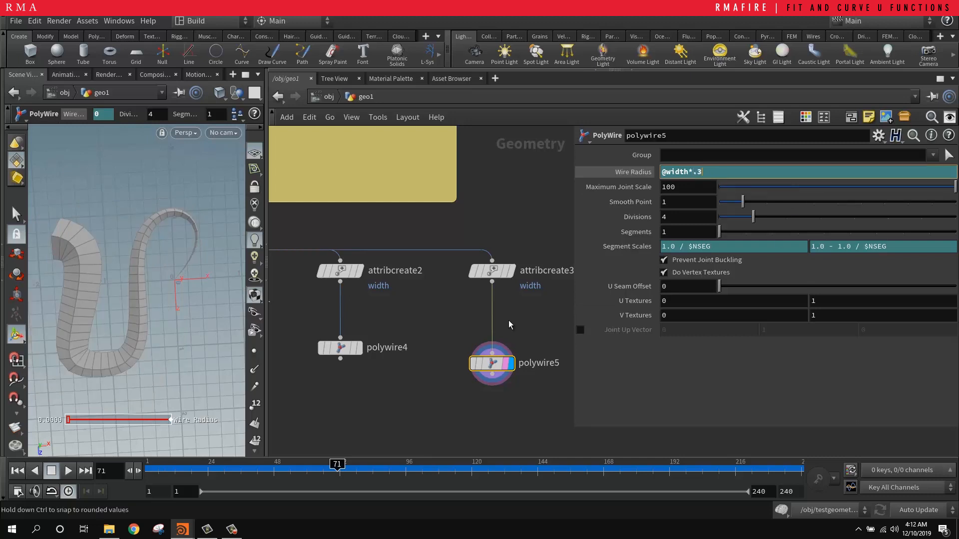
{"action": "left_click", "coordinate": [491, 270]}
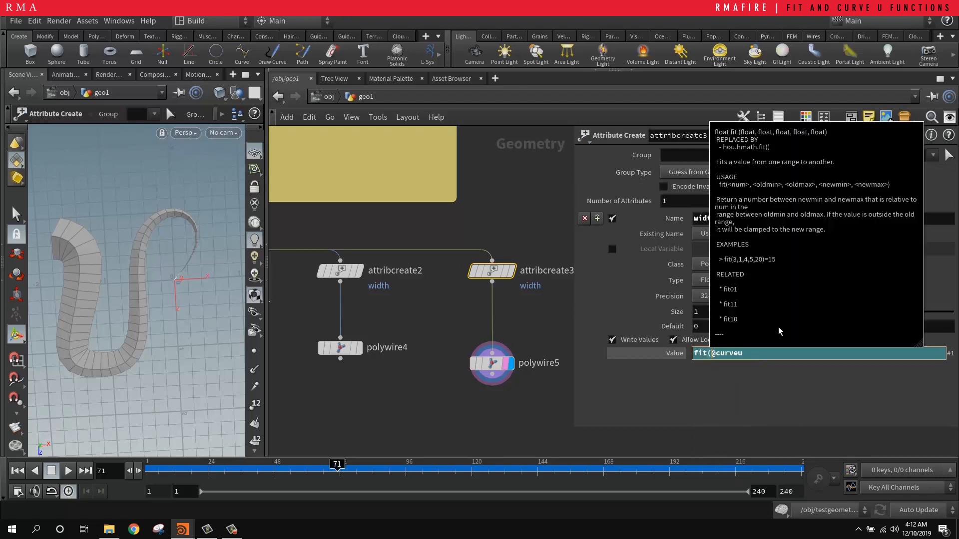
{"action": "type", "text": ","}
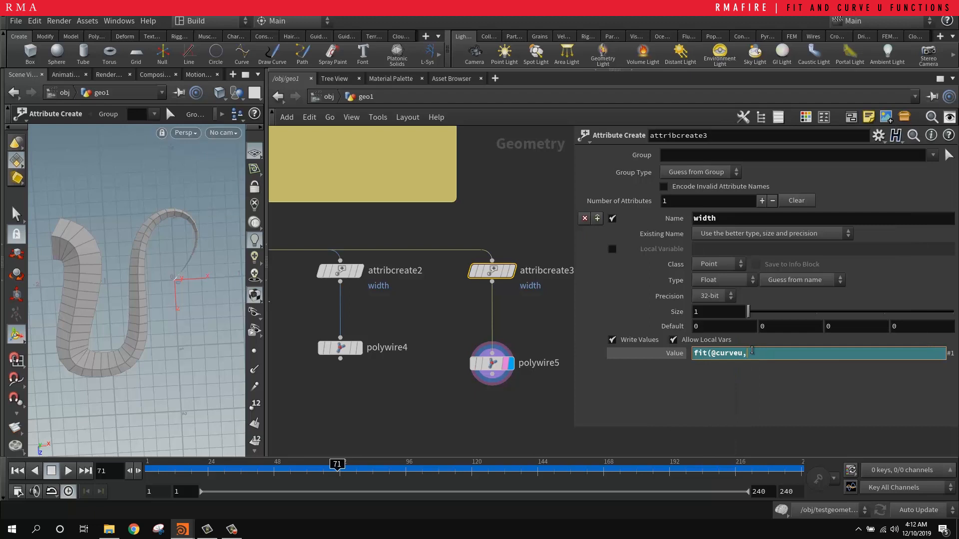
{"action": "type", "text": "0"}
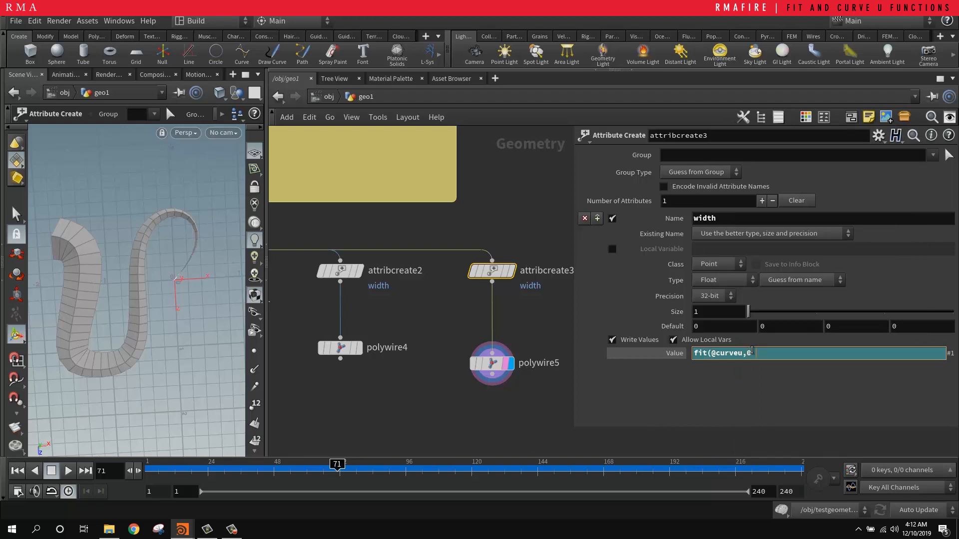
{"action": "type", "text": ",1,"}
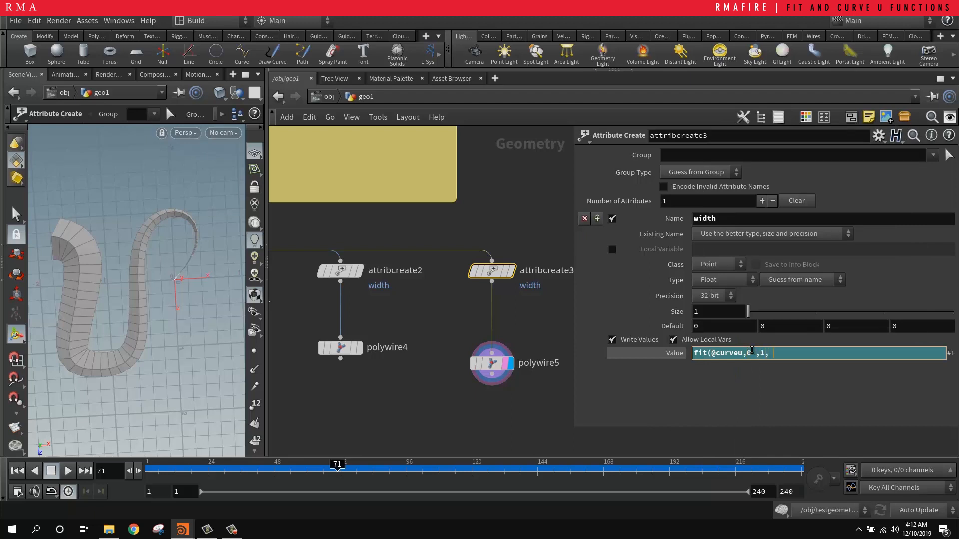
{"action": "type", "text": ".2"}
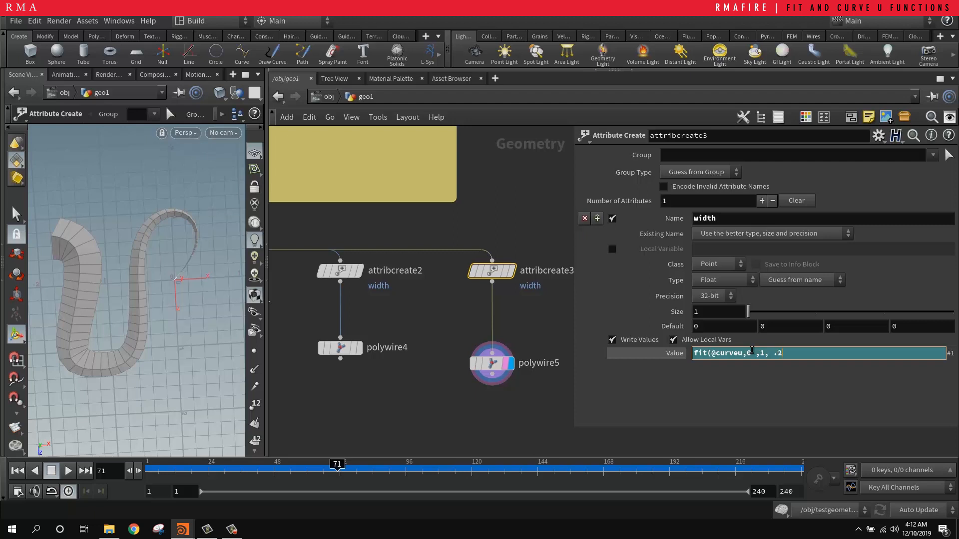
{"action": "type", "text": ", 3)"}
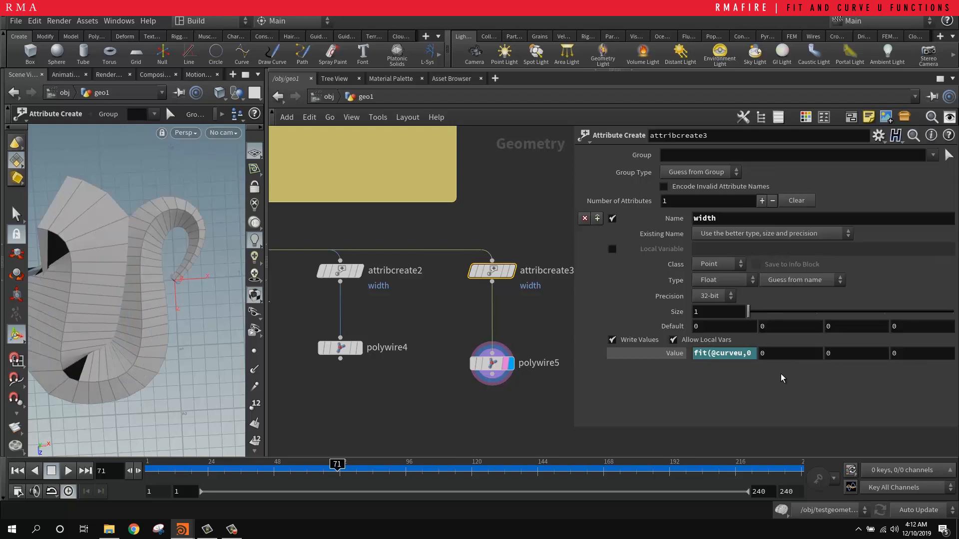
{"action": "type", "text": ",1, .2, .3,1)"}
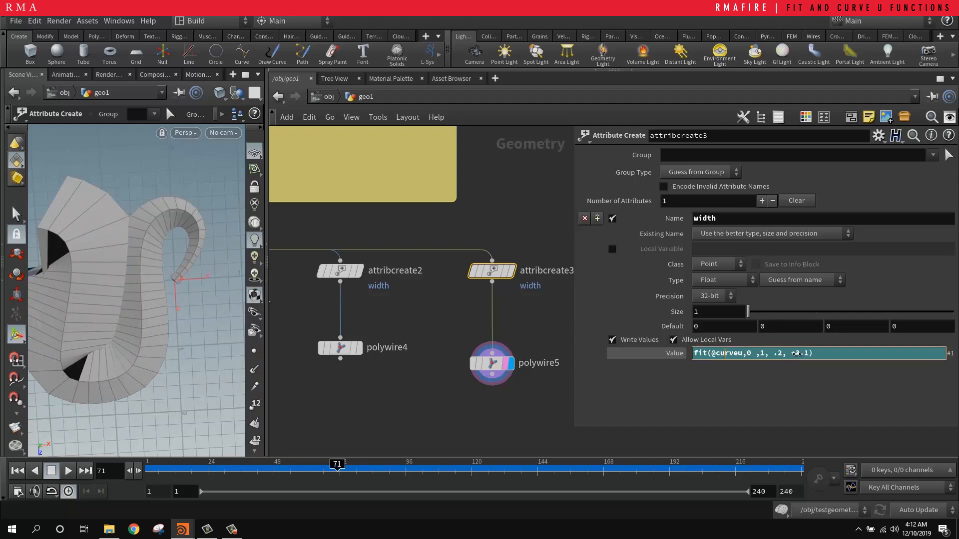